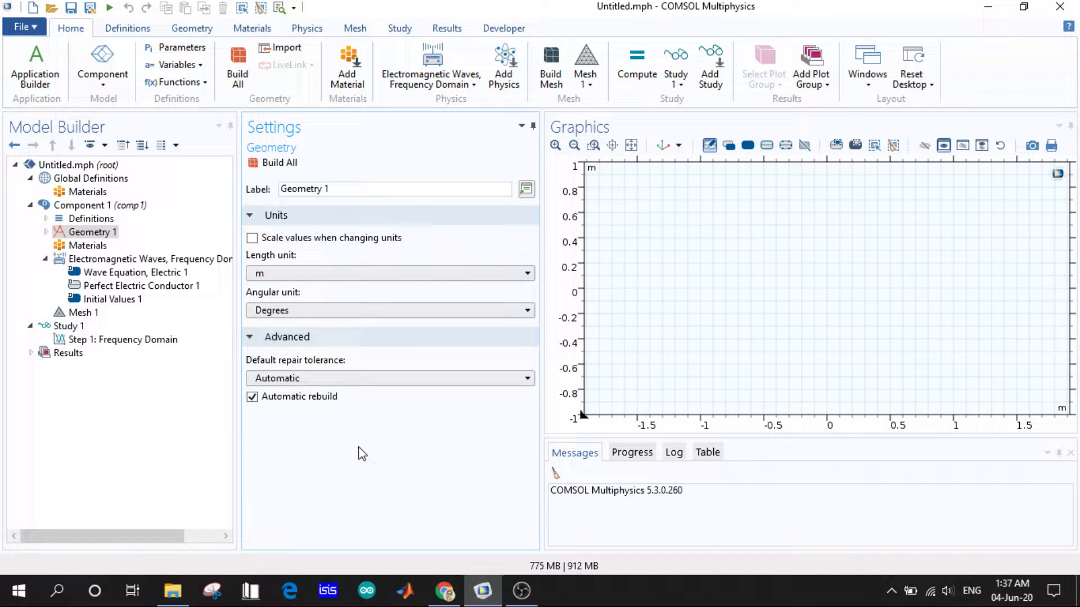
{"action": "mouse_move", "coordinate": [338, 140]}
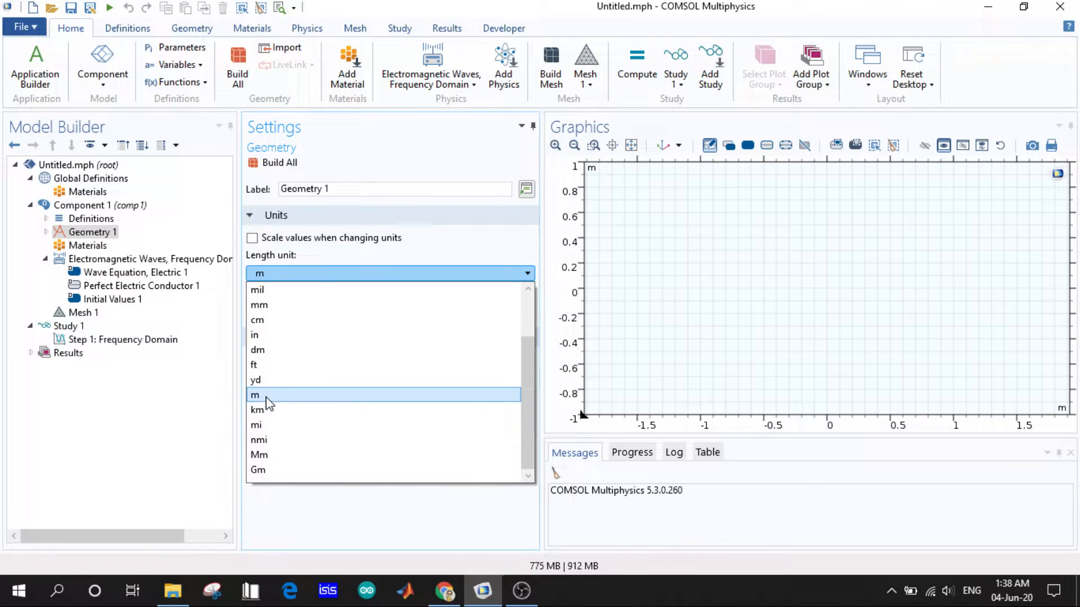
Step: Keep metres as the geometry length unit and the default repair tolerance, then select Geometry 1
{"action": "left_click", "coordinate": [254, 395]}
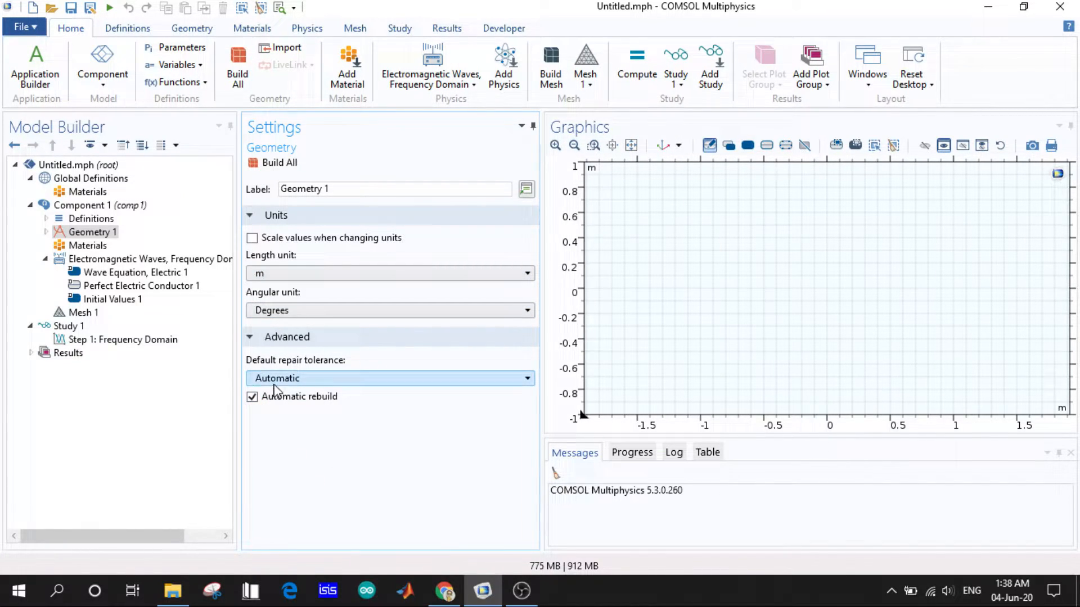
{"action": "left_click", "coordinate": [249, 337]}
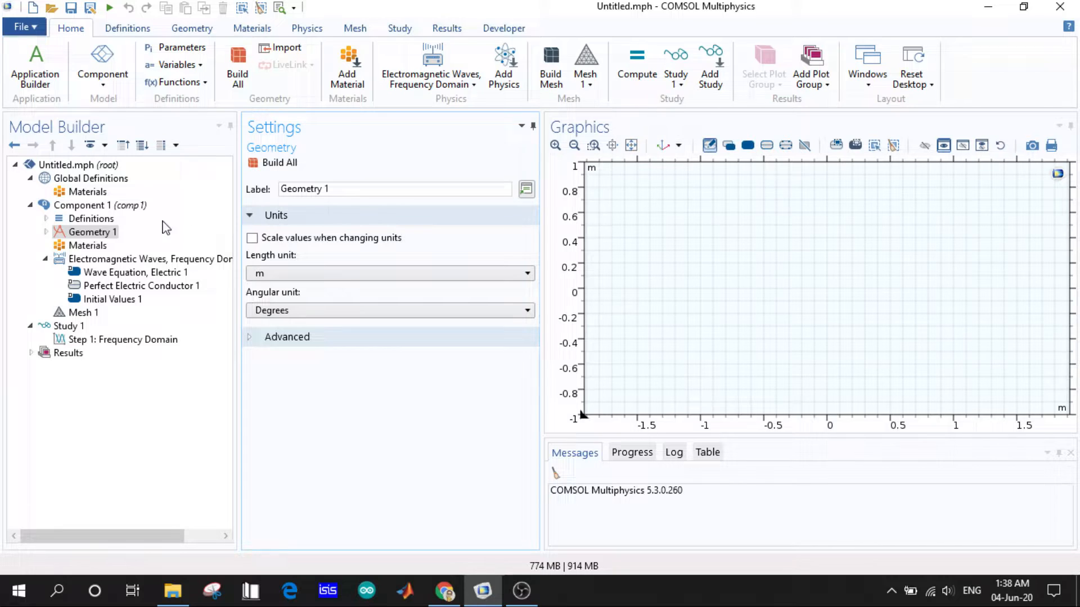
{"action": "left_click", "coordinate": [91, 232]}
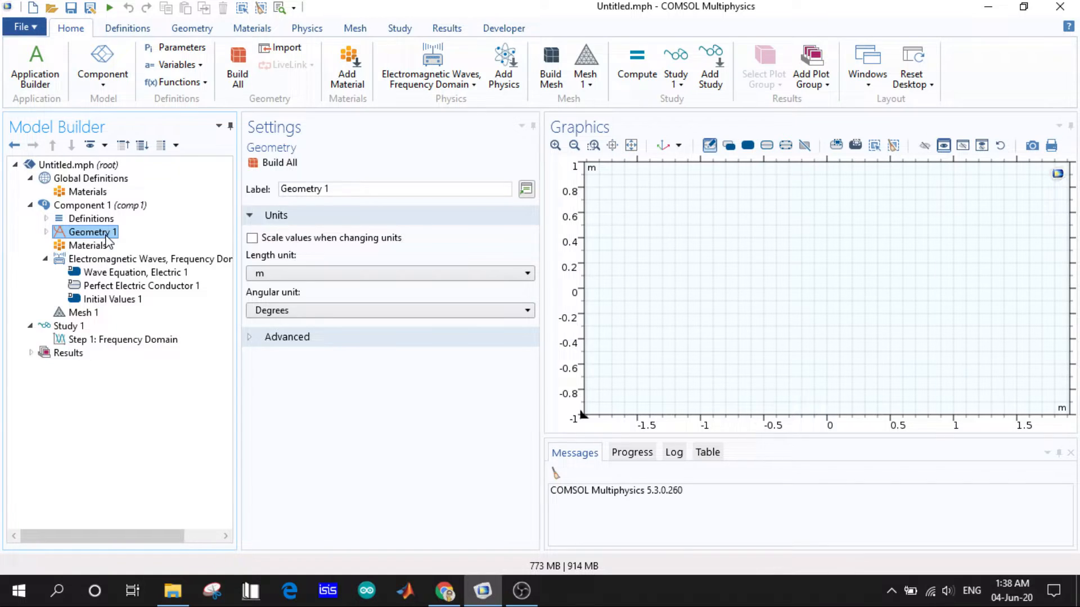
Step: View the Definitions options, then bring up Geometry 1's list of addable shapes
{"action": "right_click", "coordinate": [90, 218]}
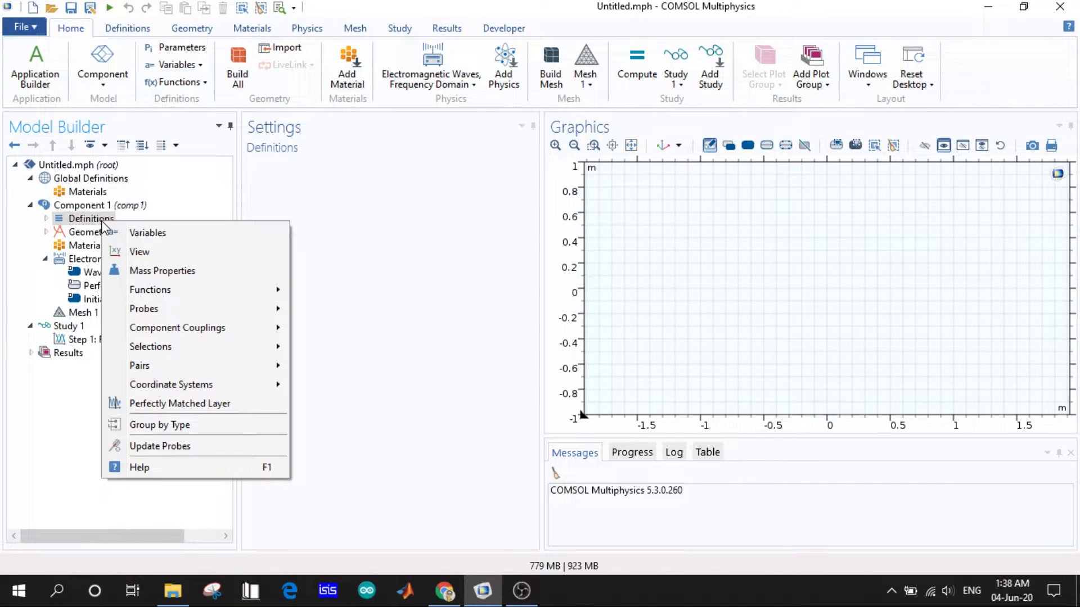
{"action": "left_click", "coordinate": [93, 232]}
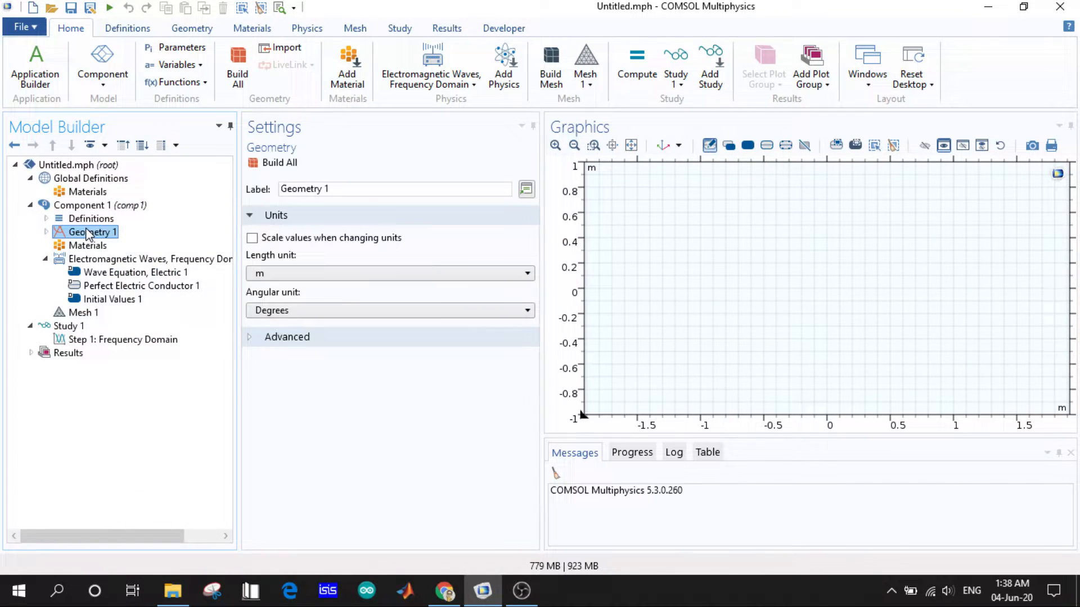
{"action": "right_click", "coordinate": [91, 232]}
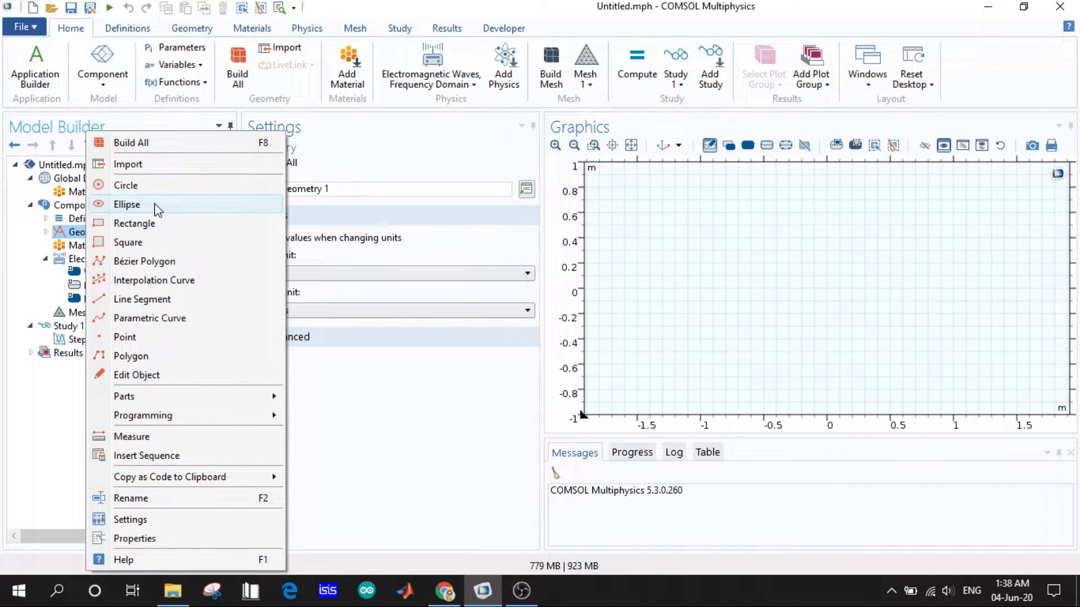
{"action": "mouse_move", "coordinate": [159, 190]}
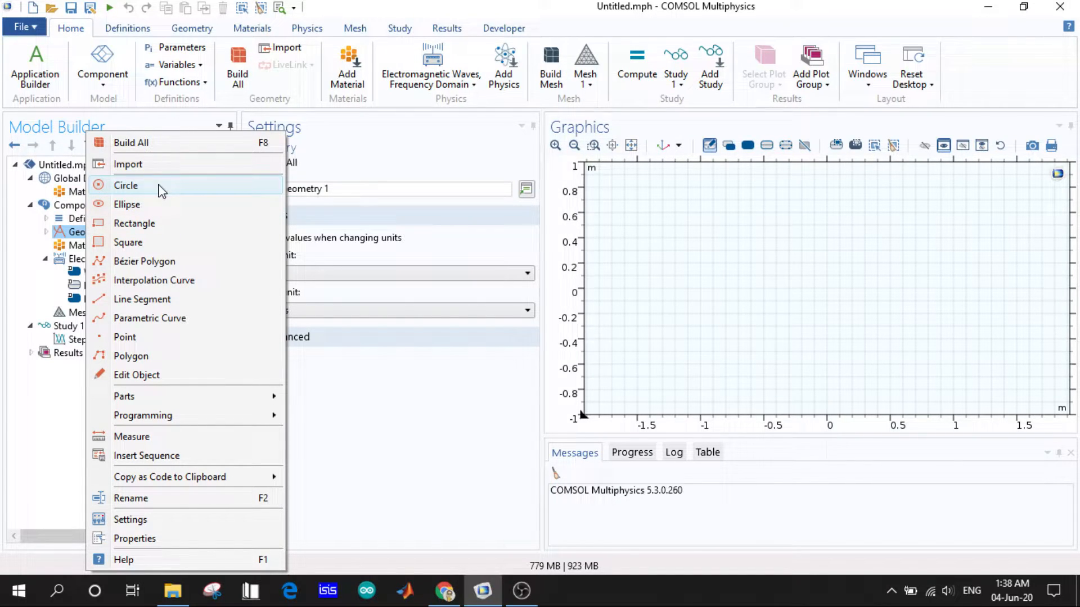
{"action": "mouse_move", "coordinate": [147, 205]}
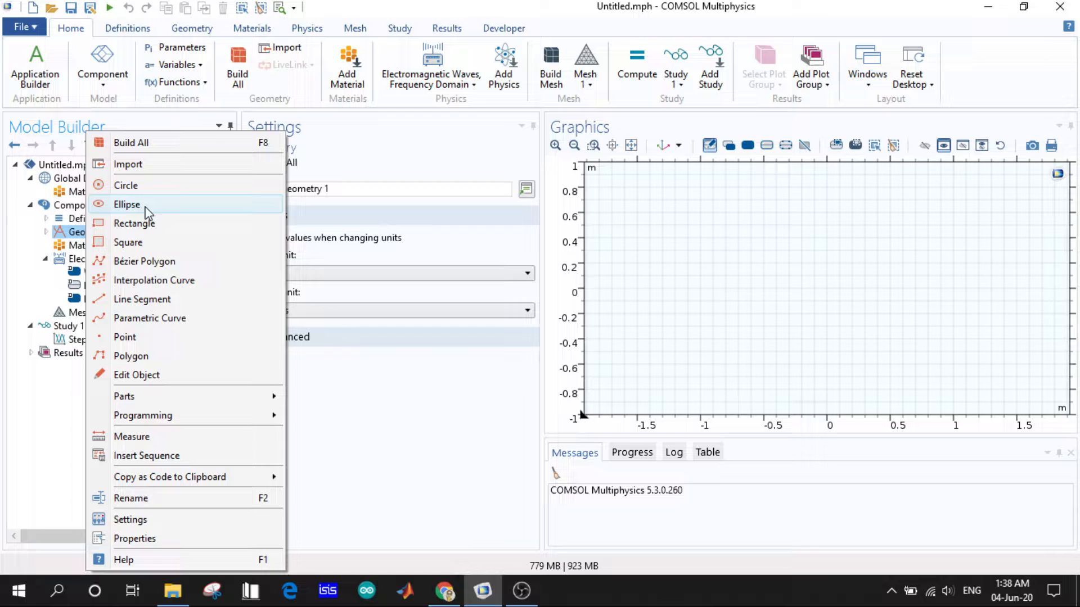
{"action": "mouse_move", "coordinate": [160, 229]}
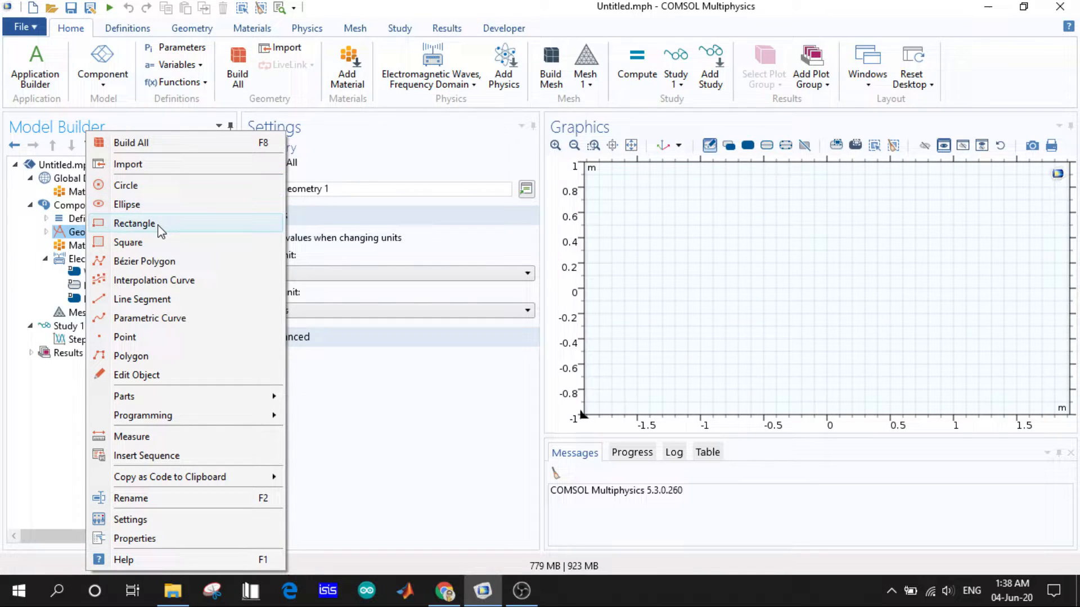
{"action": "mouse_move", "coordinate": [157, 336]}
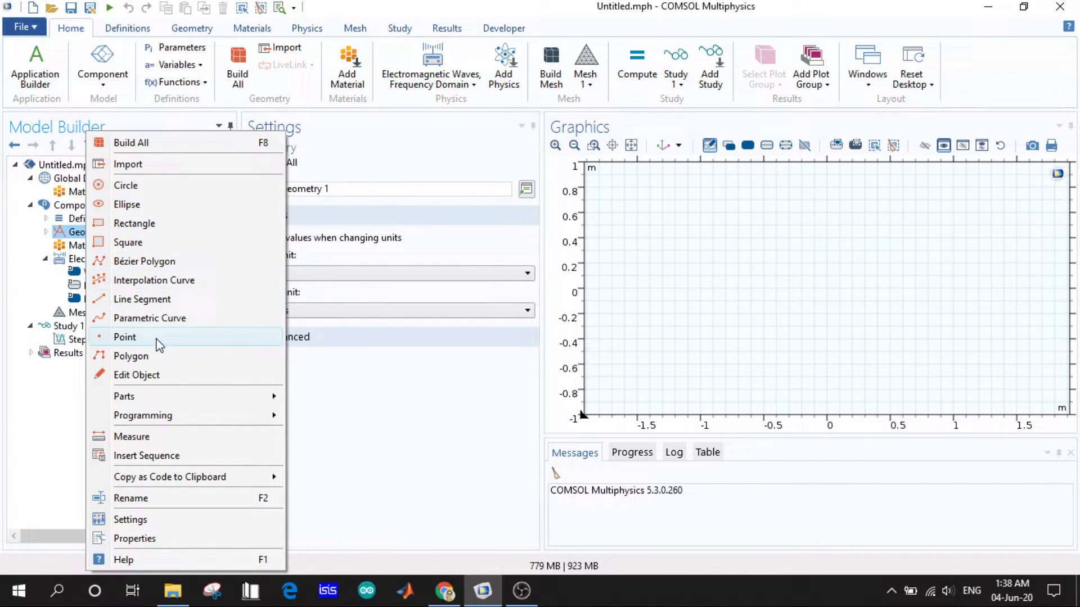
{"action": "mouse_move", "coordinate": [169, 356]}
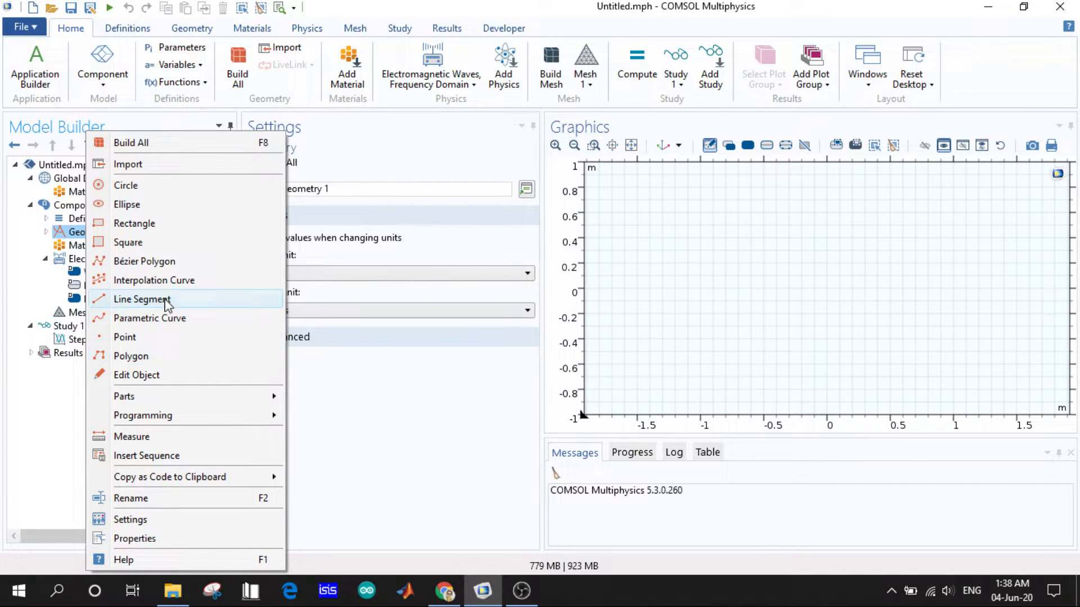
{"action": "mouse_move", "coordinate": [153, 280]}
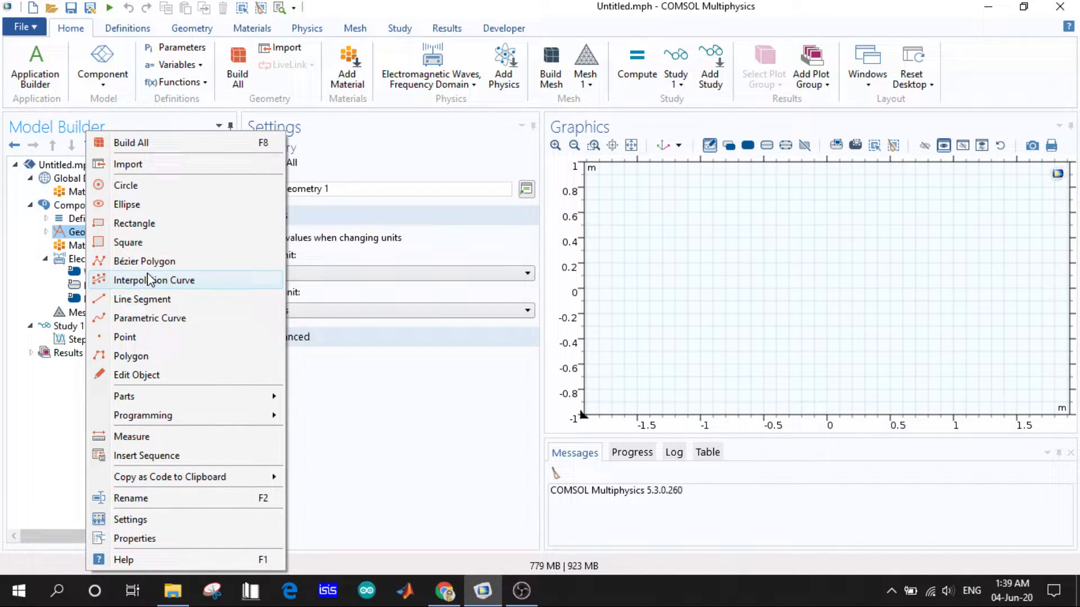
{"action": "mouse_move", "coordinate": [144, 200]}
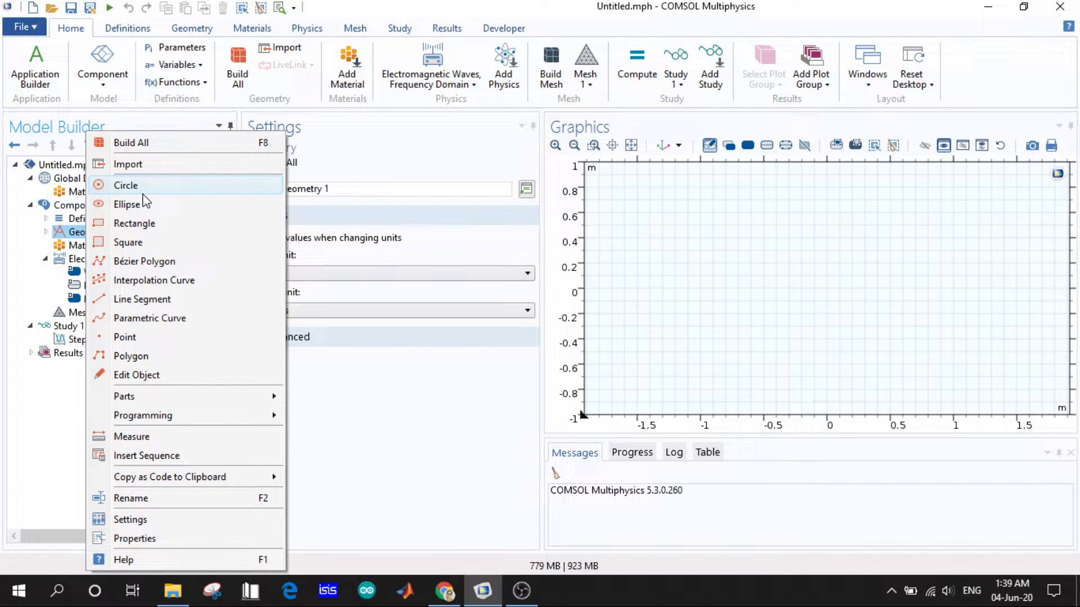
Step: Add a square with side length 5 m to Geometry 1 and build it
{"action": "left_click", "coordinate": [128, 241]}
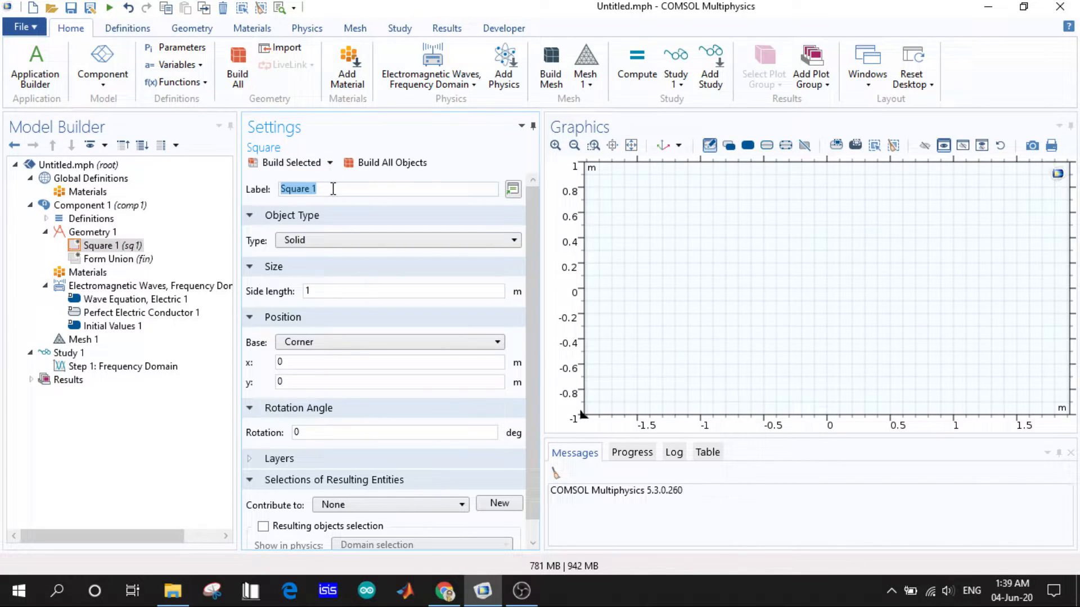
{"action": "left_click", "coordinate": [330, 189]}
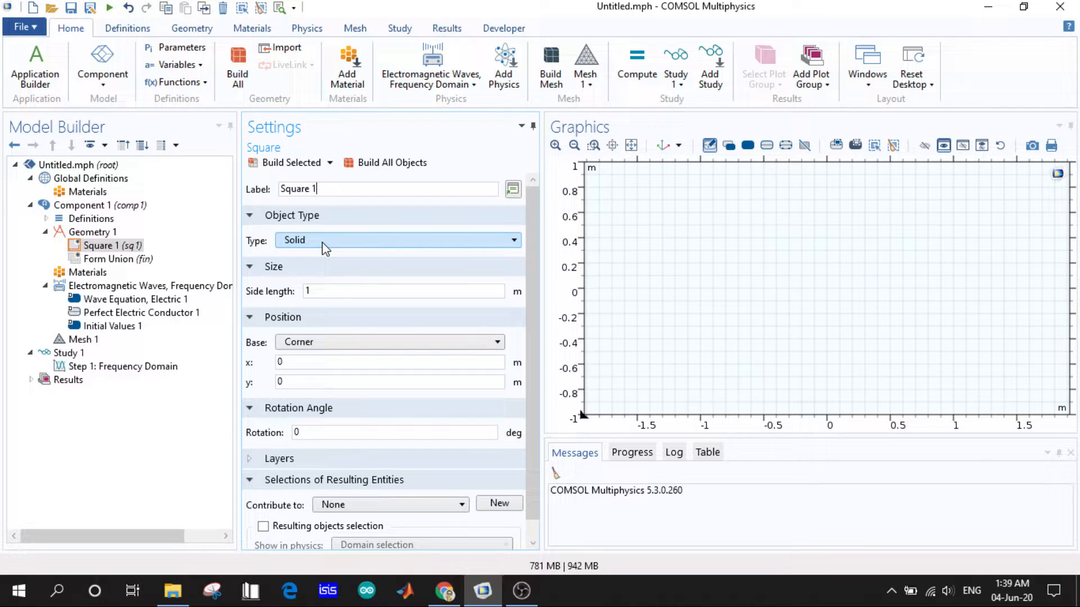
{"action": "left_click", "coordinate": [404, 291]}
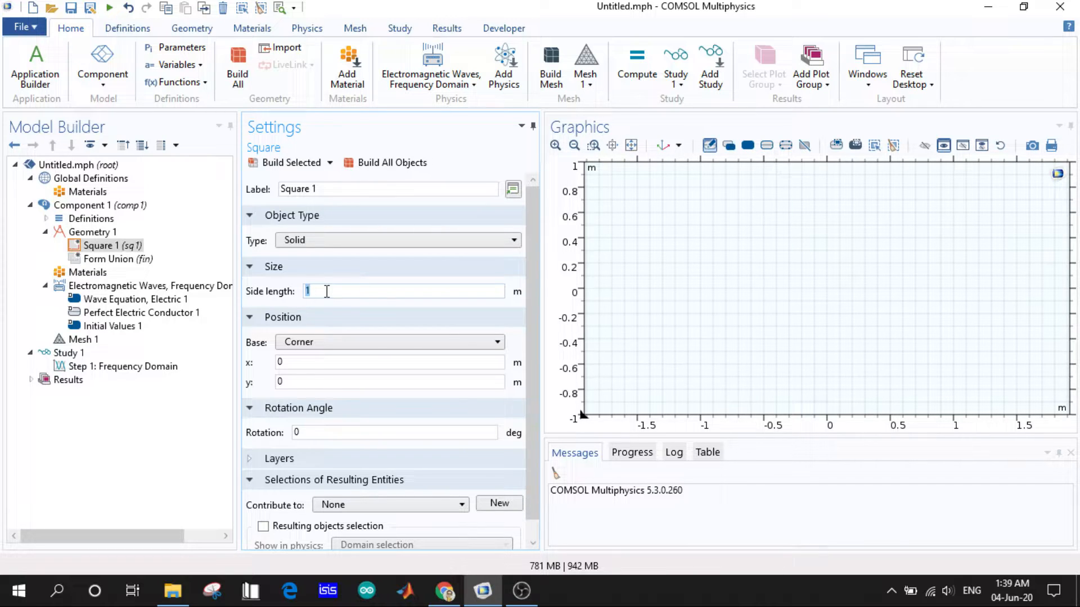
{"action": "key", "text": "Backspace"}
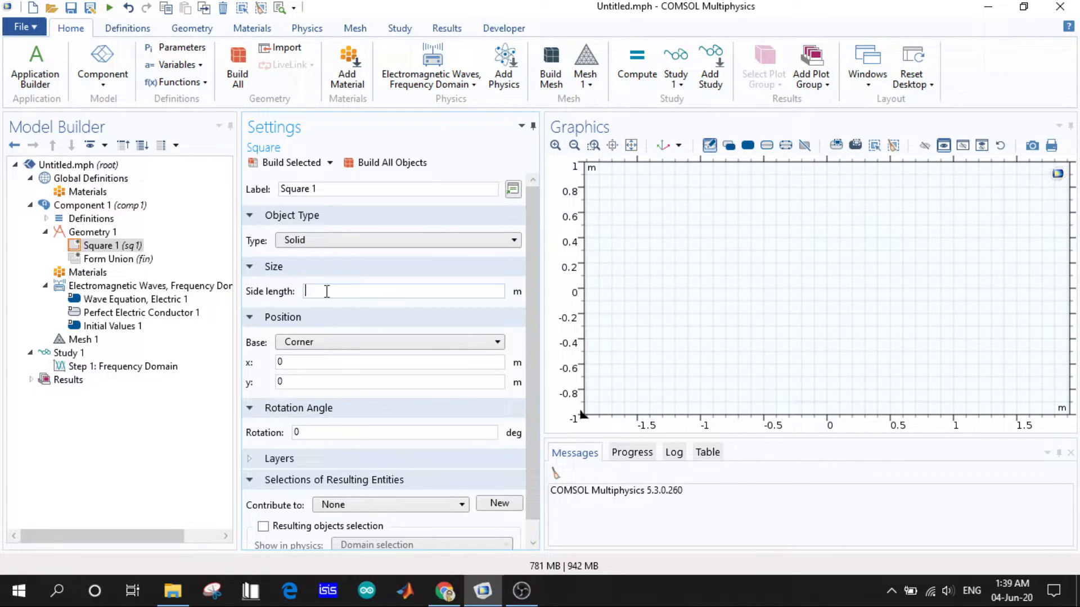
{"action": "type", "text": "5"}
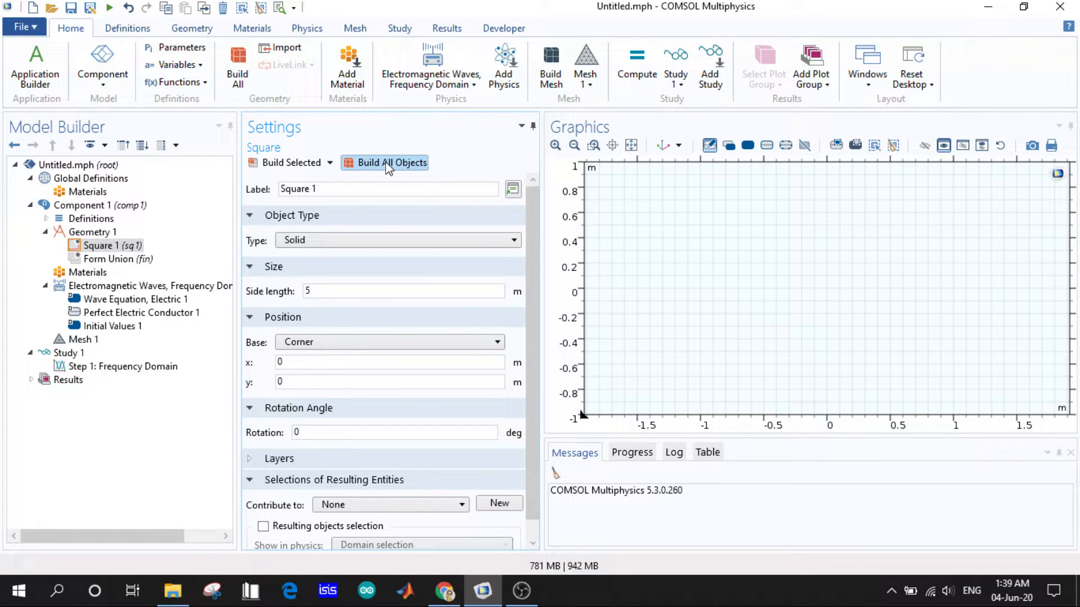
{"action": "left_click", "coordinate": [391, 163]}
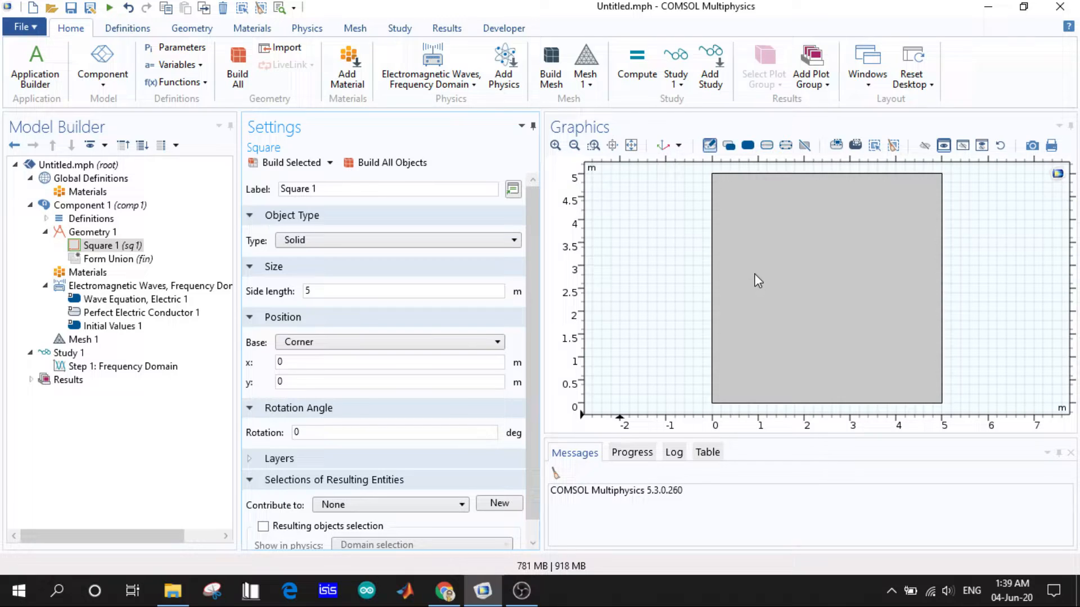
{"action": "mouse_move", "coordinate": [742, 229]}
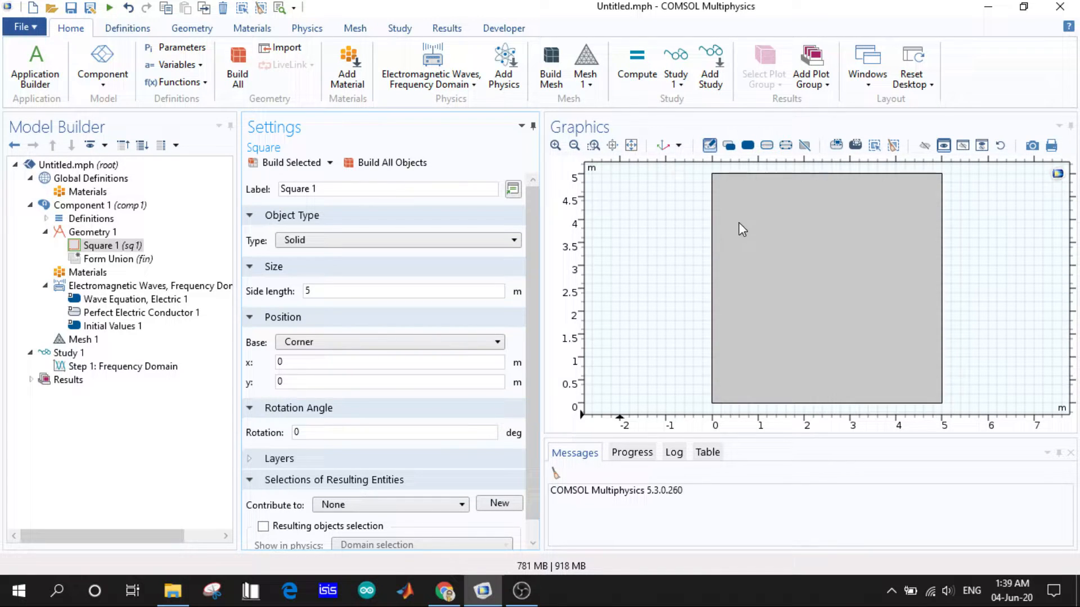
{"action": "mouse_move", "coordinate": [630, 145]}
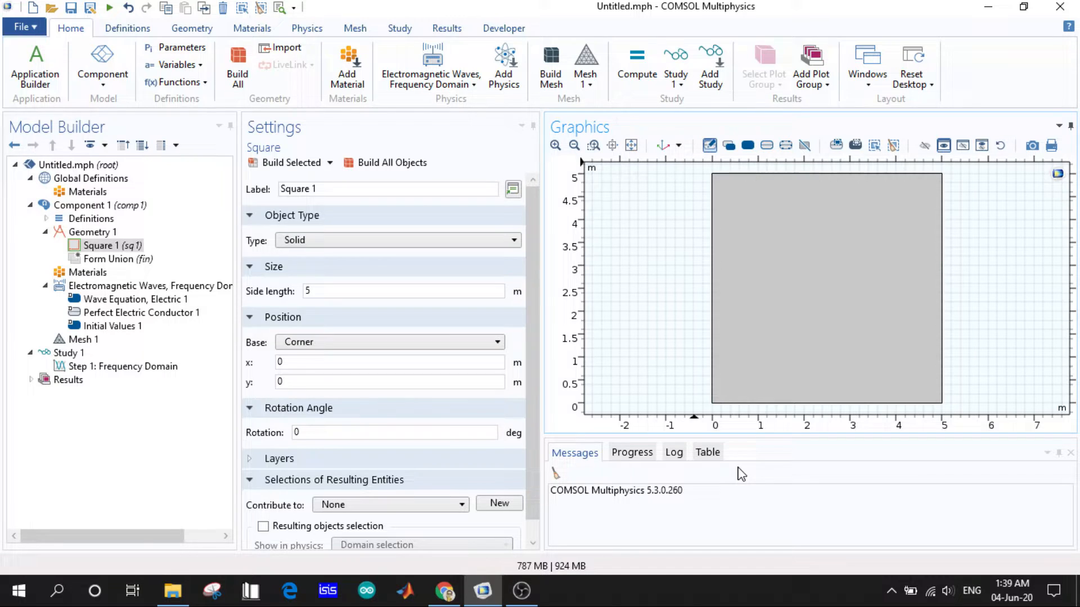
{"action": "mouse_move", "coordinate": [715, 414]}
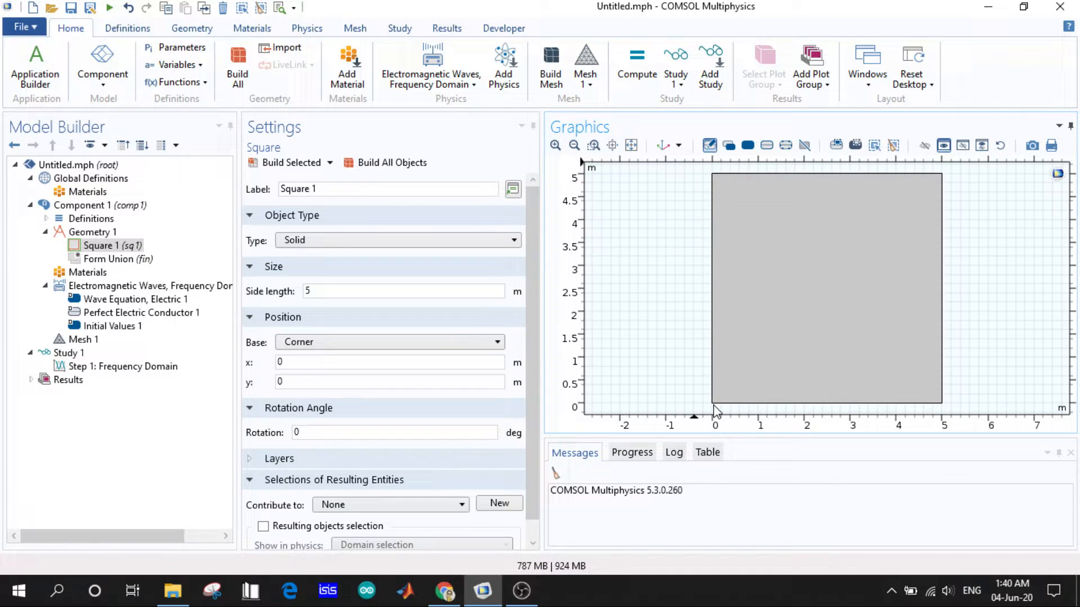
{"action": "mouse_move", "coordinate": [856, 422]}
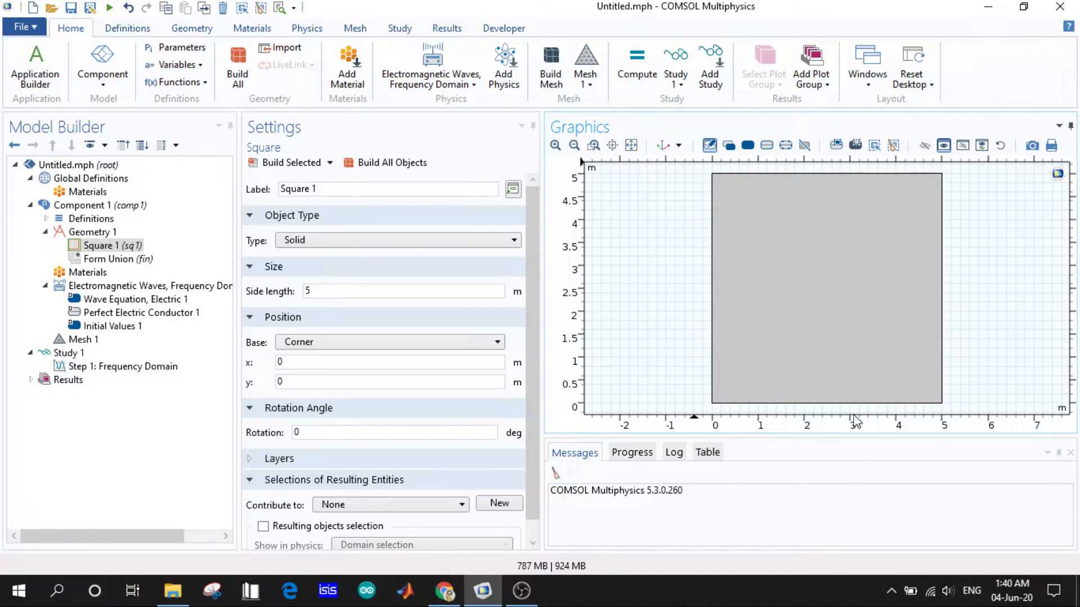
{"action": "mouse_move", "coordinate": [930, 240]}
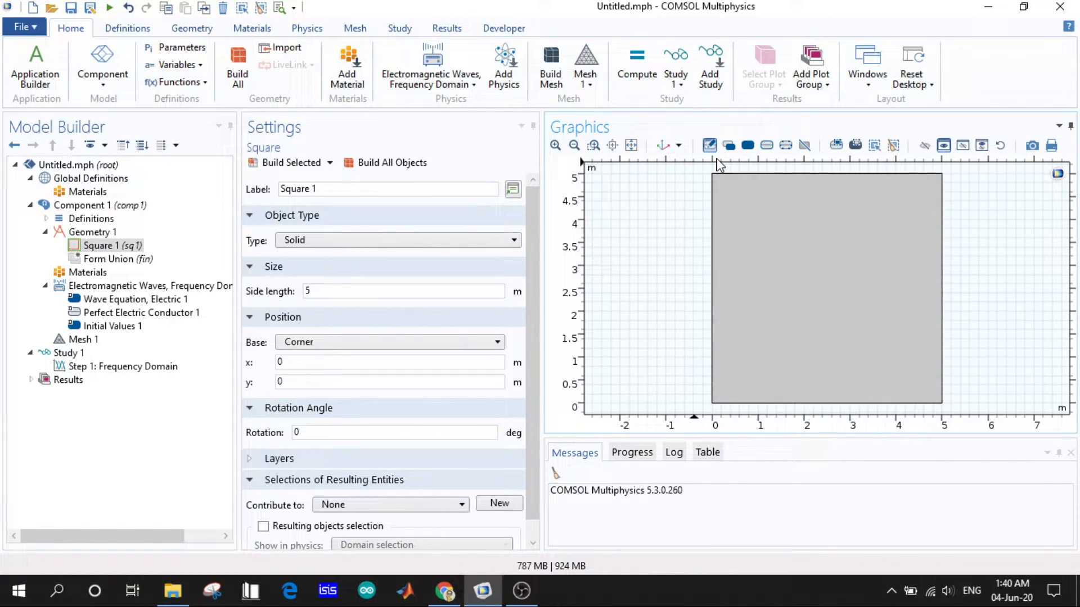
{"action": "mouse_move", "coordinate": [519, 268]}
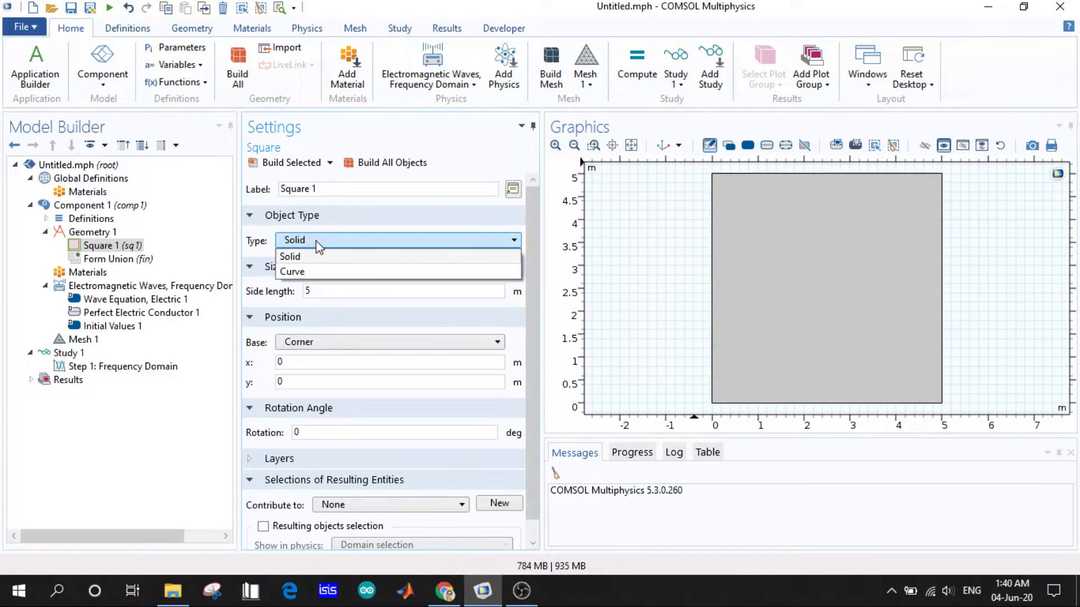
Step: Try the square's object type as Curve, then rebuild the square as a solid
{"action": "left_click", "coordinate": [290, 257]}
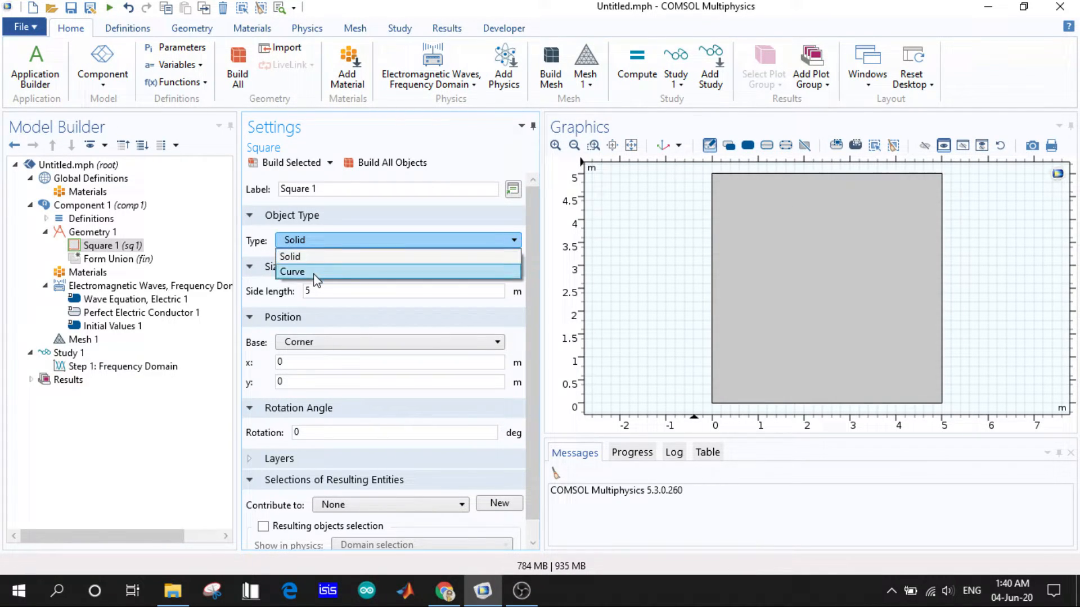
{"action": "left_click", "coordinate": [292, 271]}
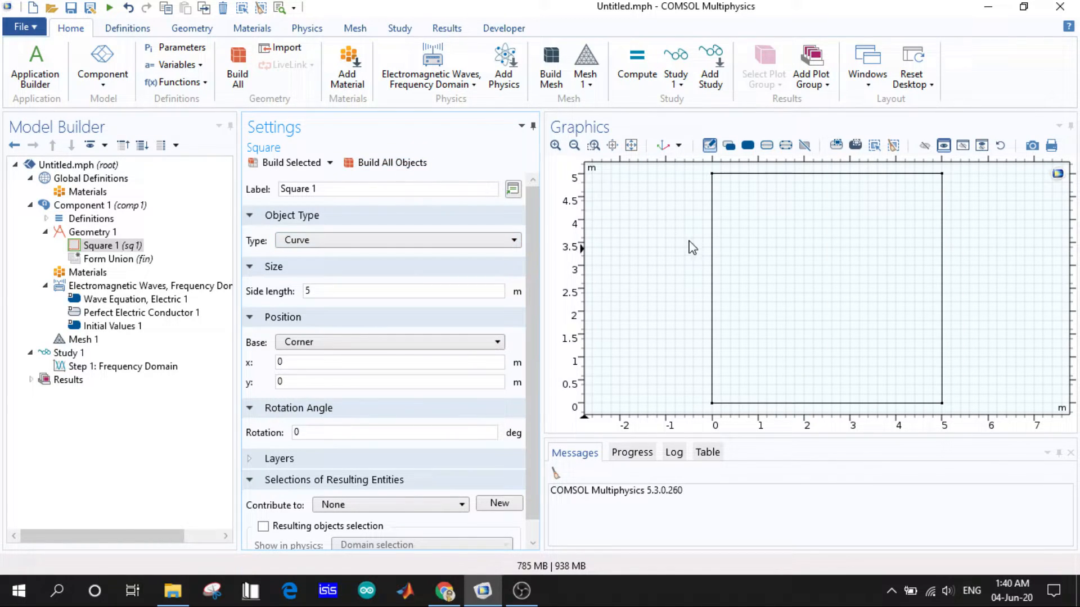
{"action": "mouse_move", "coordinate": [988, 298]}
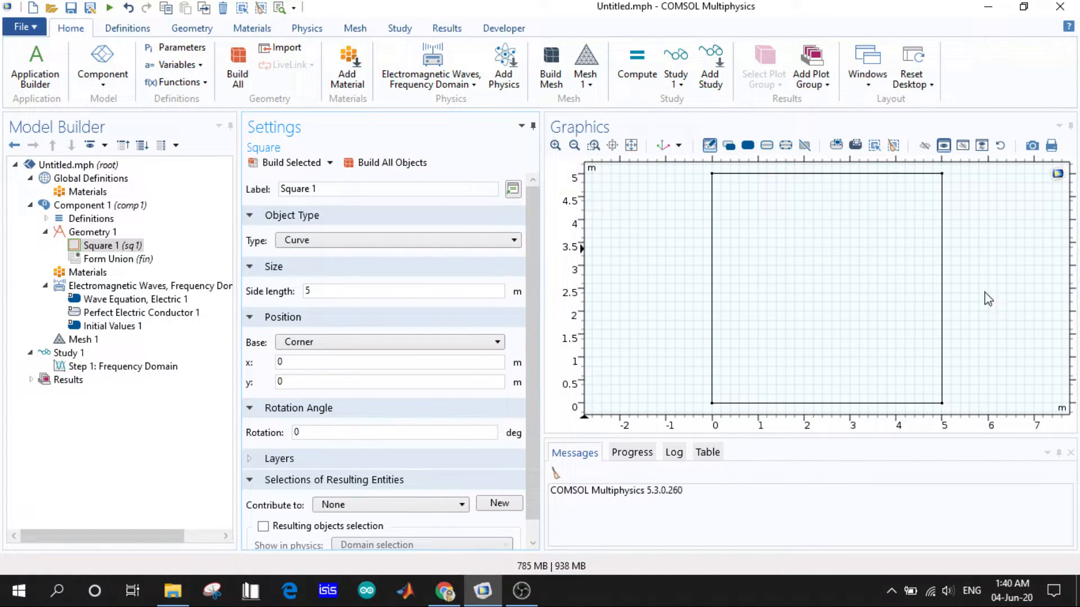
{"action": "mouse_move", "coordinate": [692, 193]}
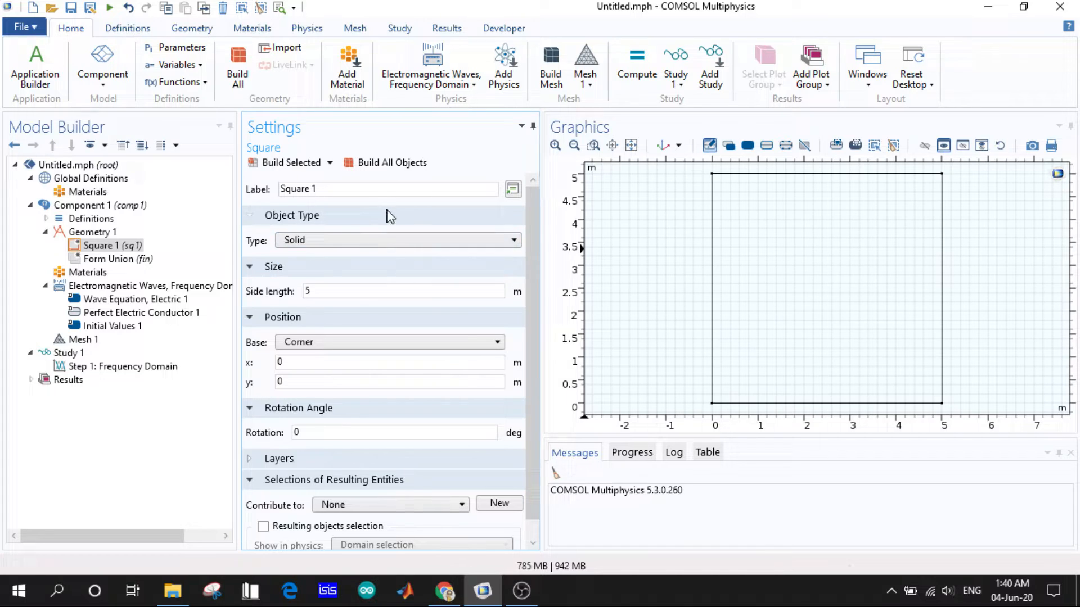
{"action": "left_click", "coordinate": [391, 162]}
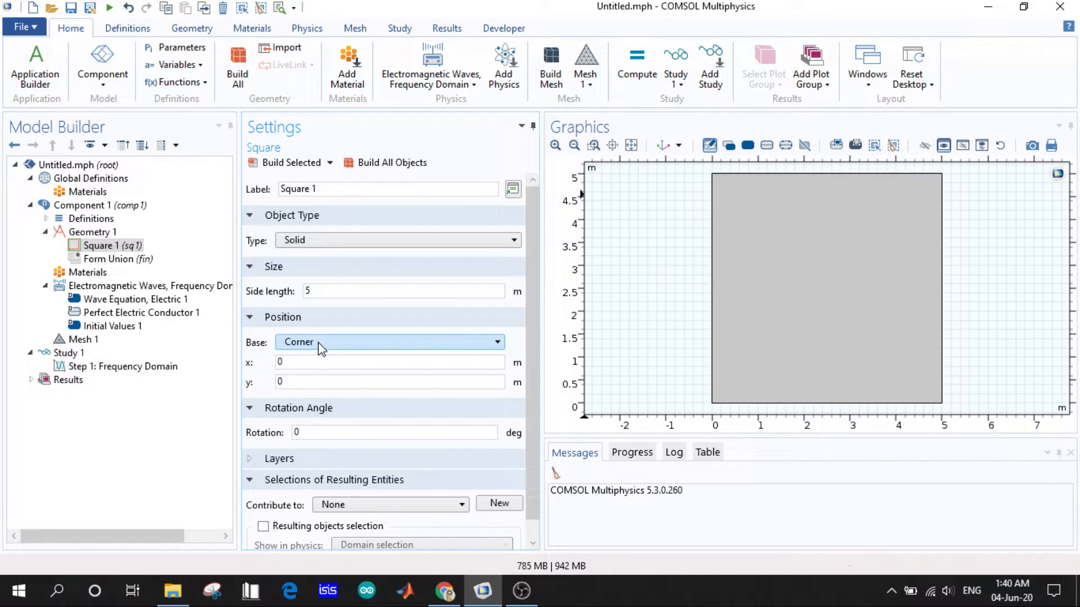
Step: Position the square by its centre at (0, 0), spanning −2.5 to 2.5 m, rotation 0°
{"action": "left_click", "coordinate": [389, 362]}
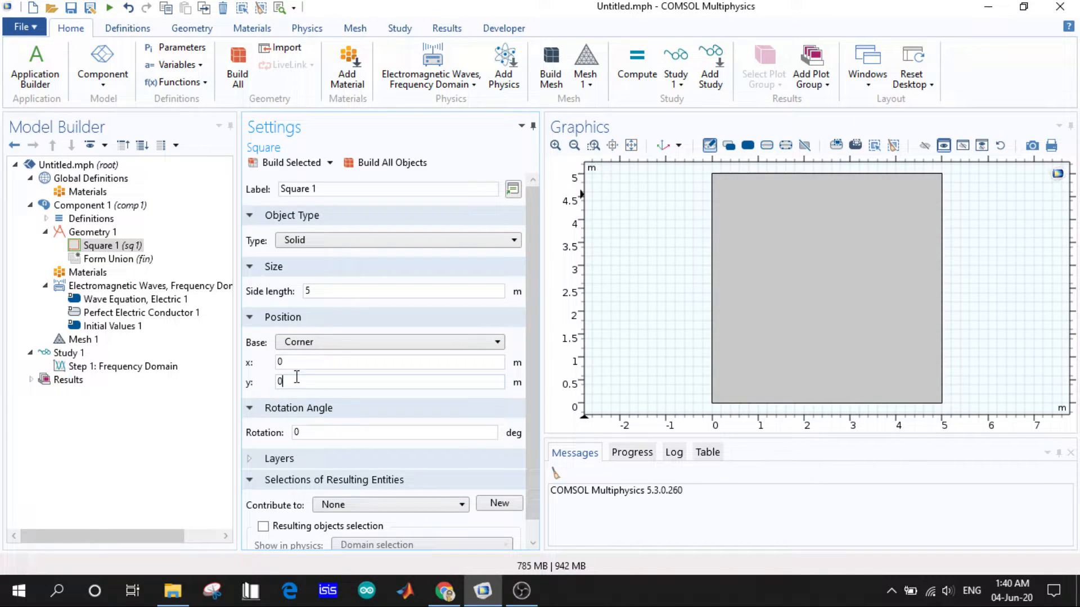
{"action": "left_click", "coordinate": [389, 343]}
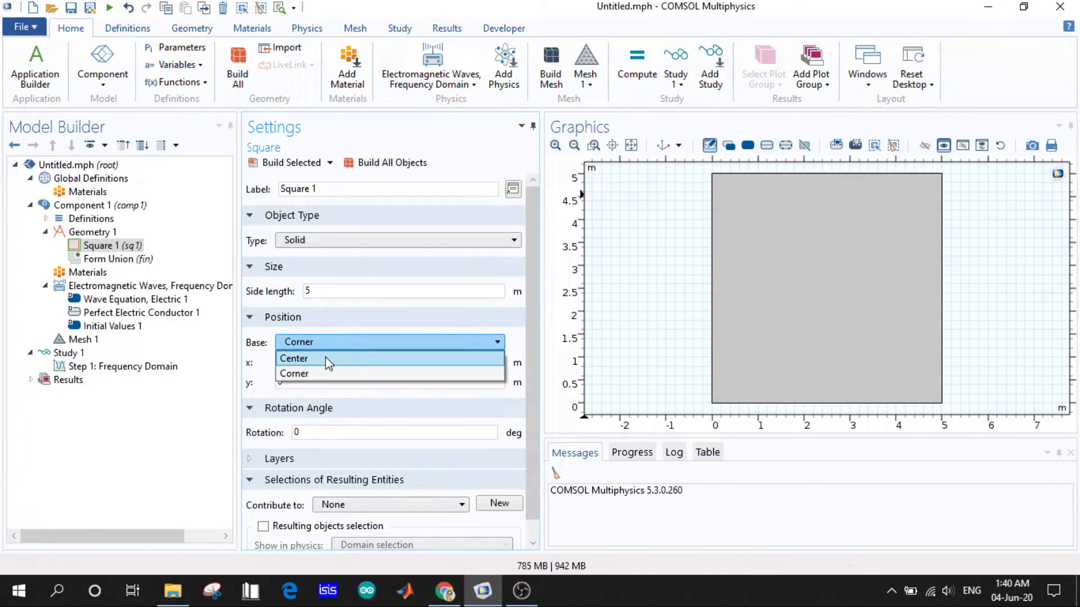
{"action": "left_click", "coordinate": [294, 358]}
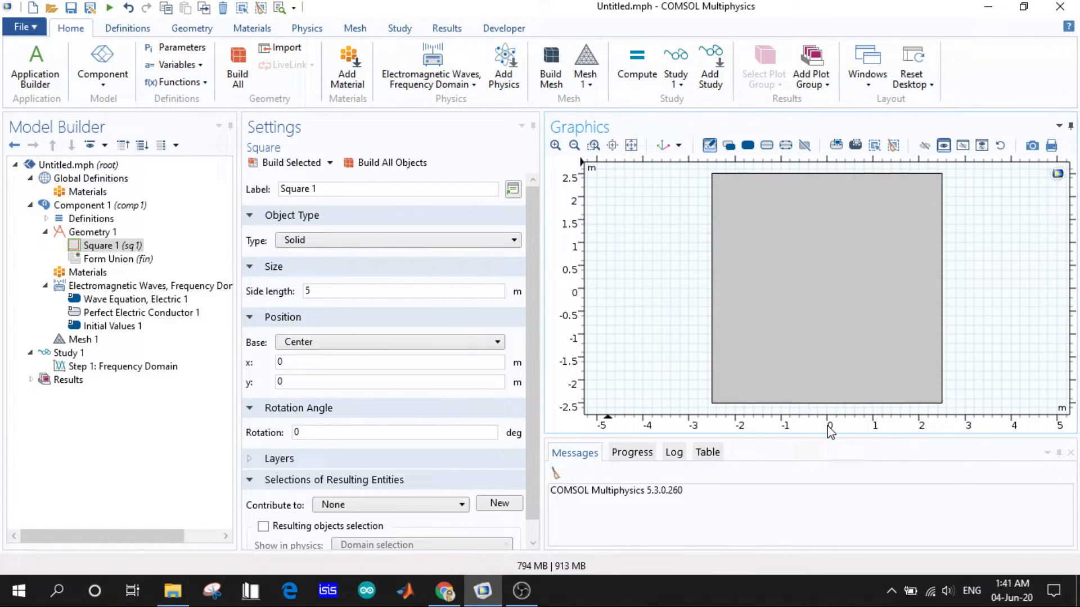
{"action": "mouse_move", "coordinate": [715, 414]}
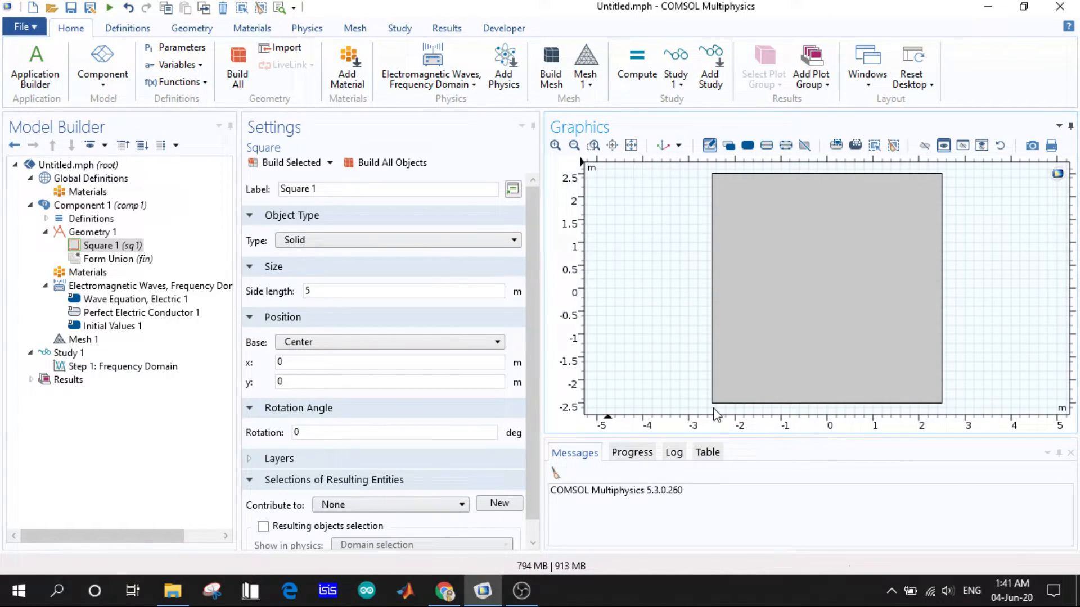
{"action": "mouse_move", "coordinate": [589, 294]}
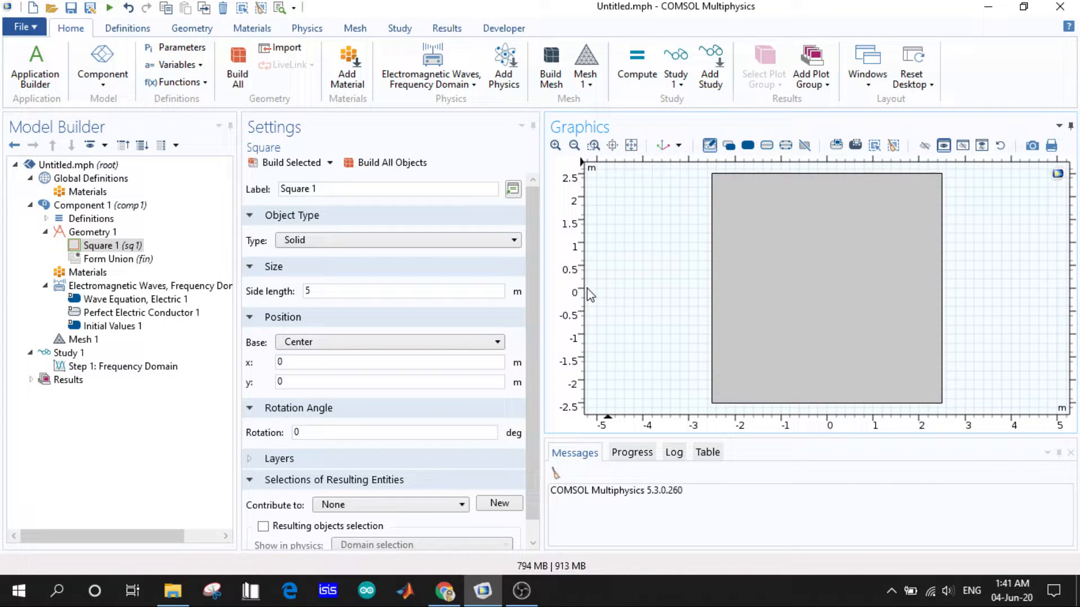
{"action": "left_click", "coordinate": [826, 289]}
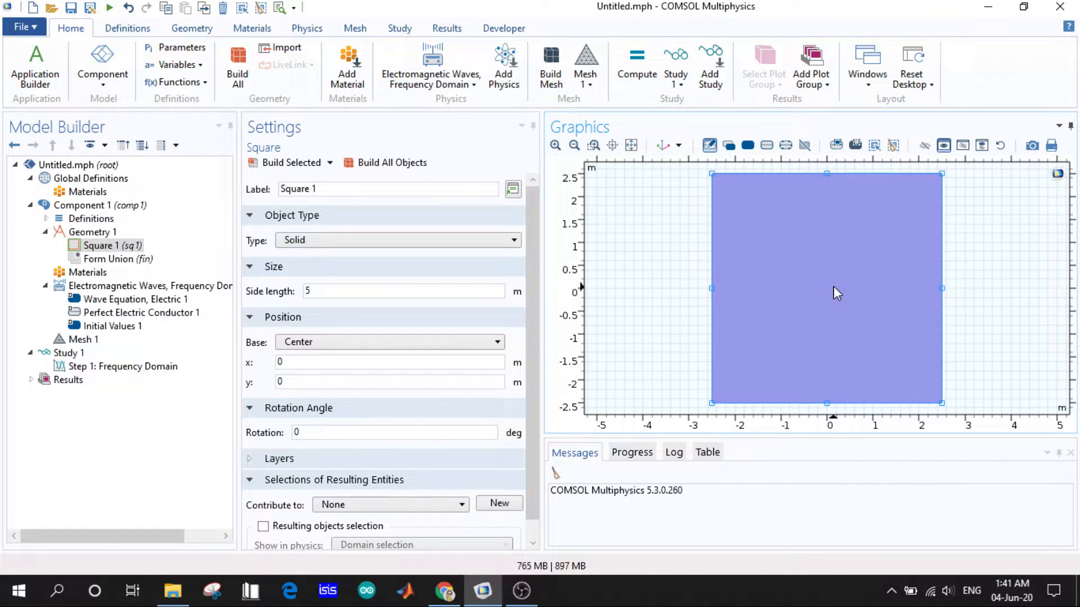
{"action": "mouse_move", "coordinate": [653, 301]}
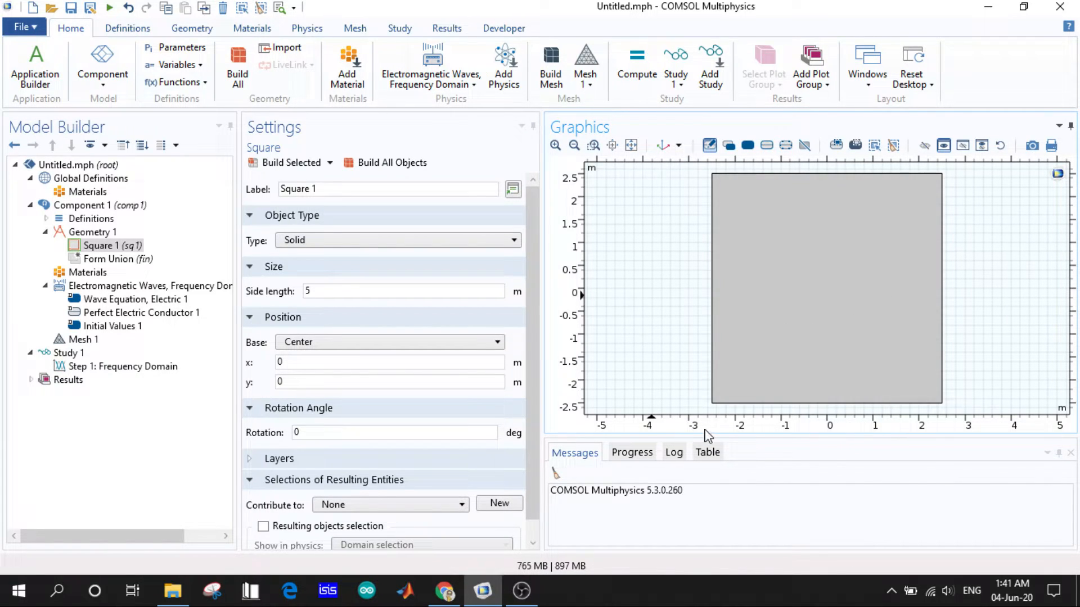
{"action": "mouse_move", "coordinate": [715, 433]}
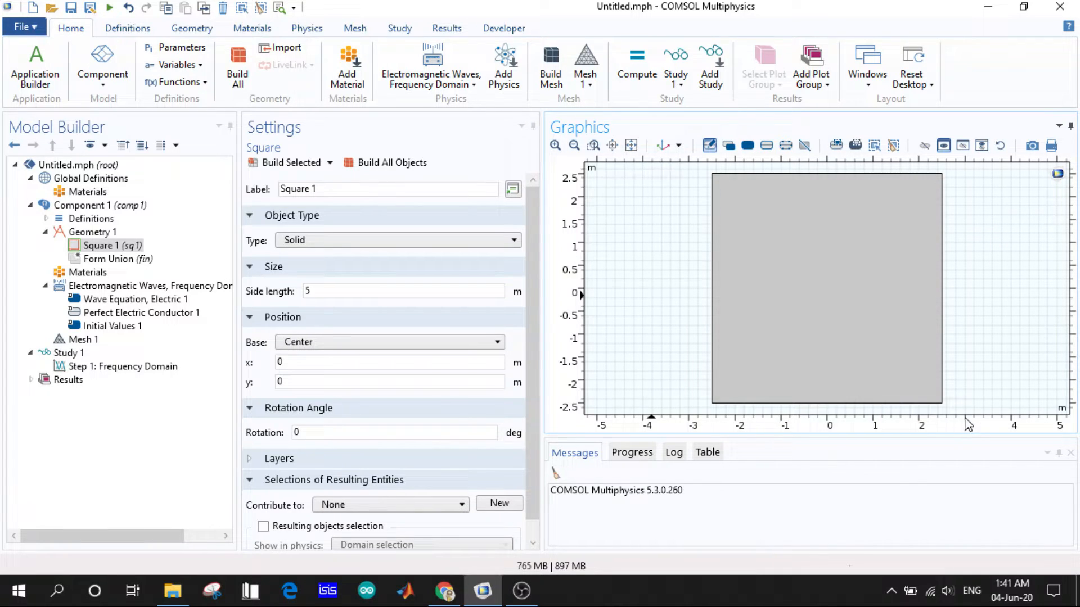
{"action": "mouse_move", "coordinate": [672, 337]}
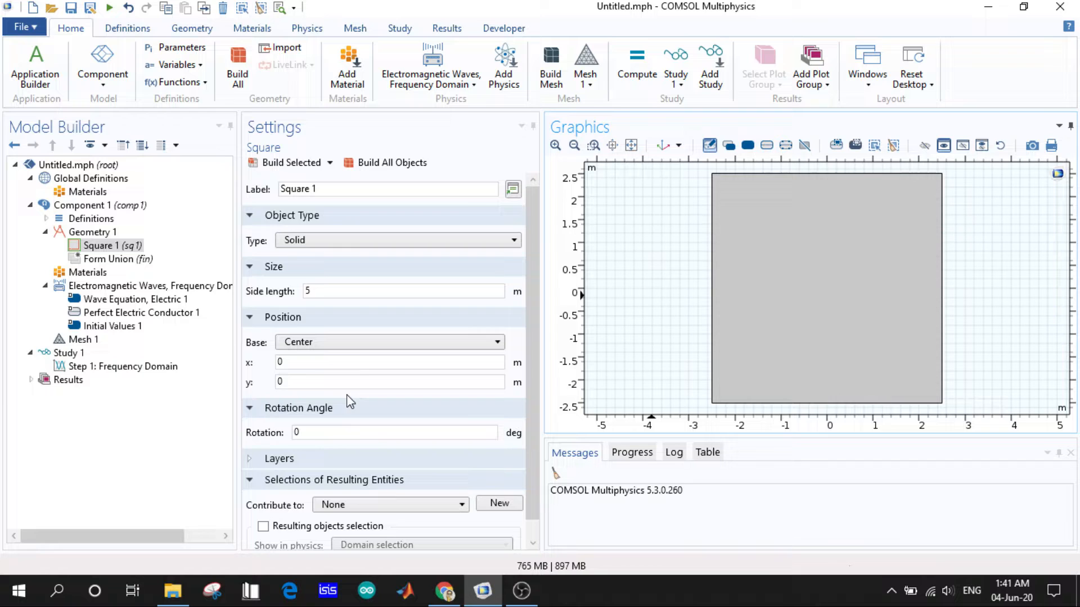
{"action": "left_click", "coordinate": [390, 343]}
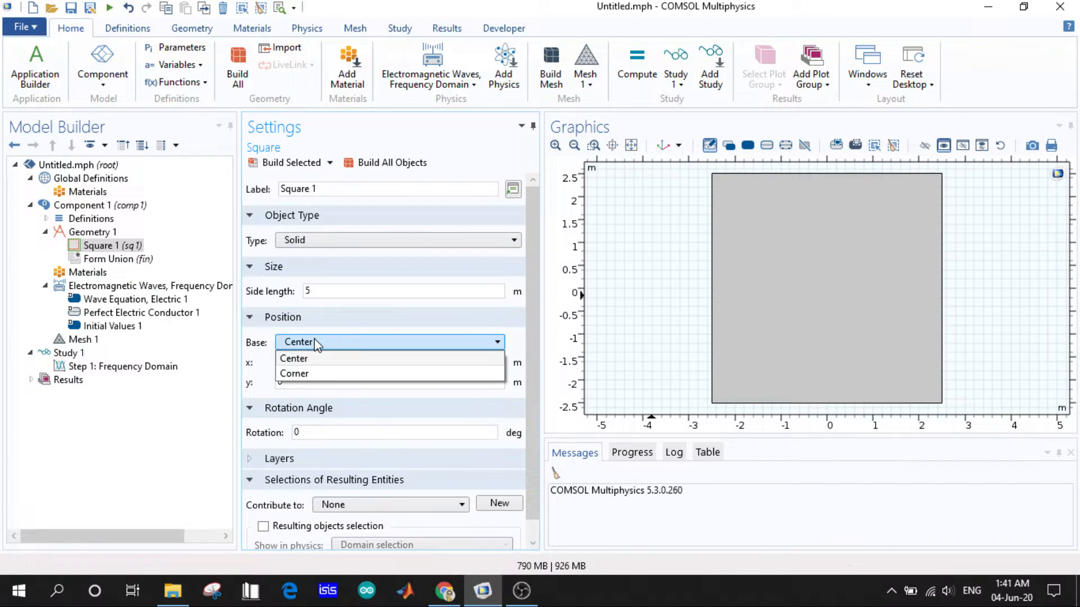
{"action": "left_click", "coordinate": [294, 358]}
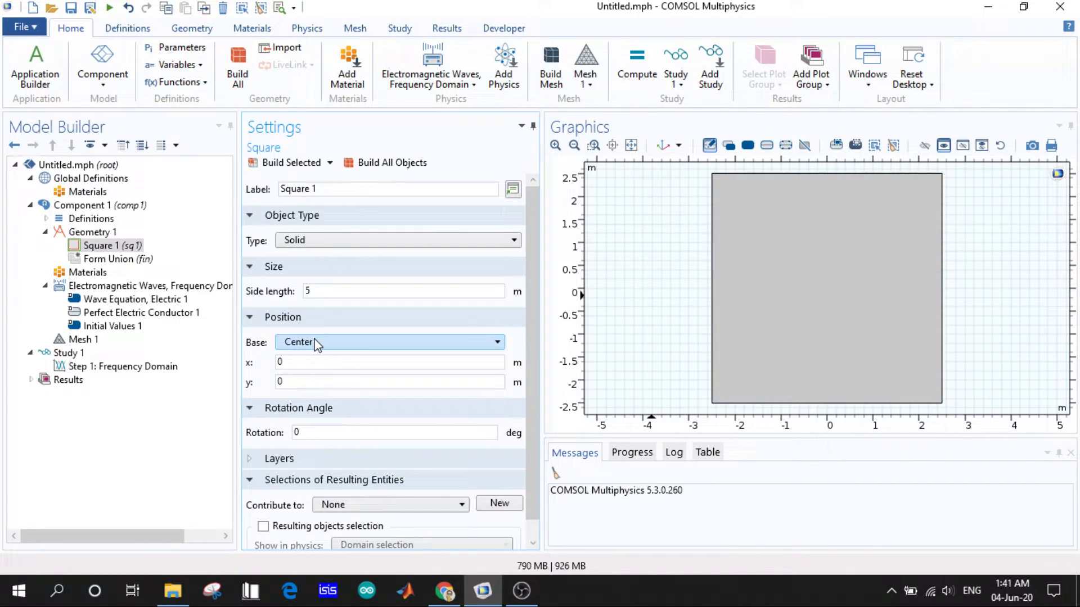
{"action": "scroll", "scroll_direction": "down", "scroll_amount": 3}
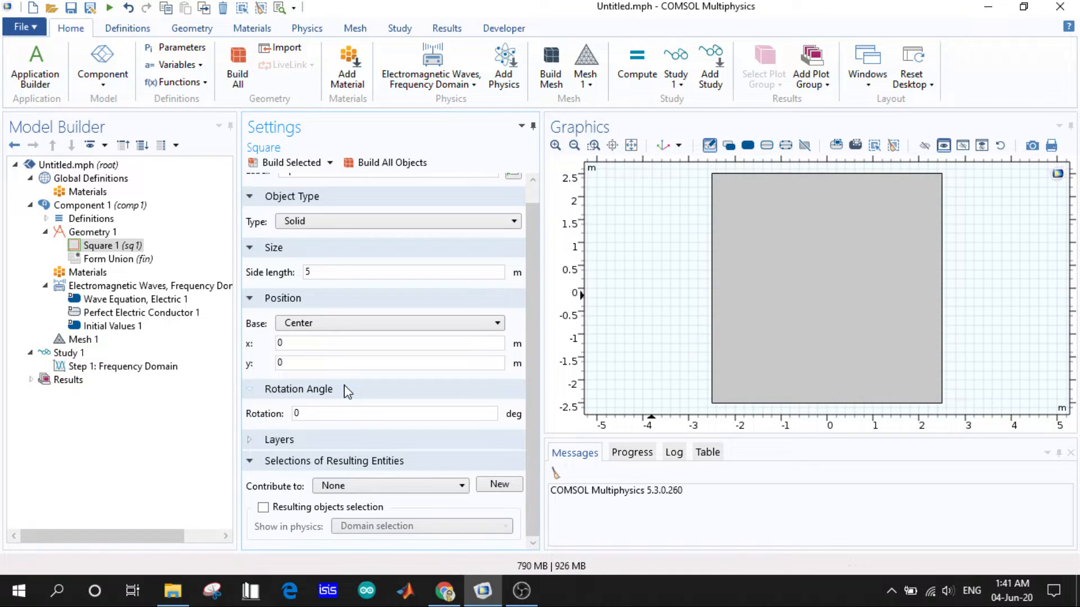
{"action": "left_click", "coordinate": [392, 413]}
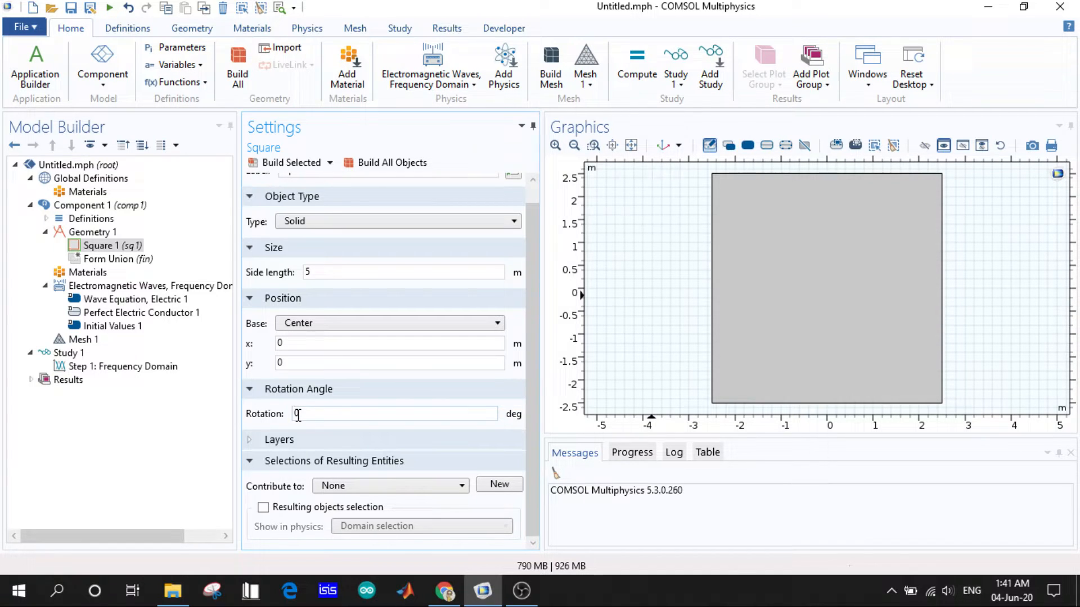
{"action": "type", "text": "30"}
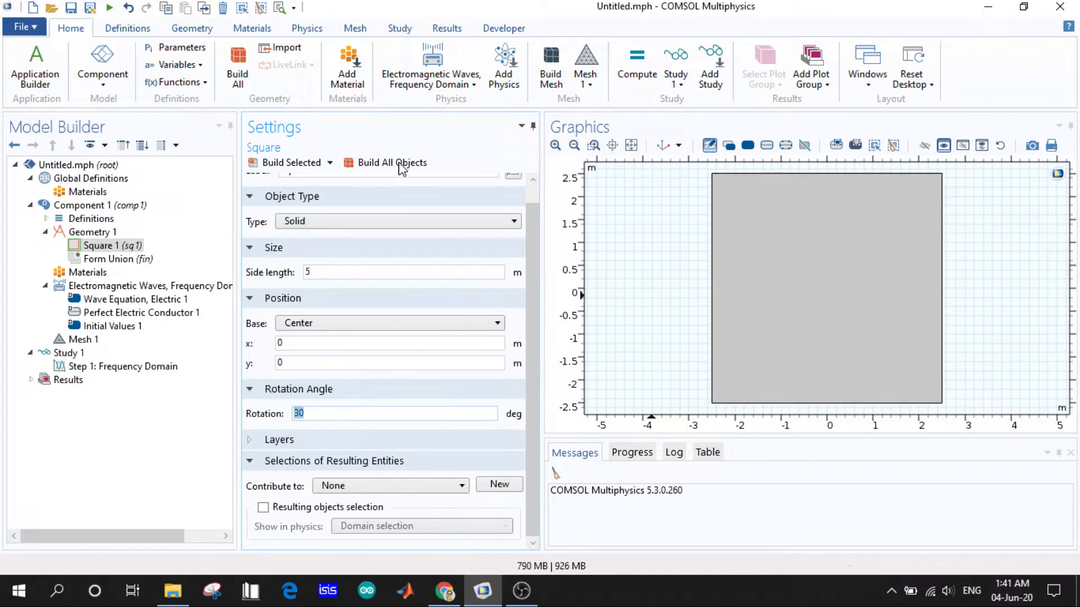
{"action": "left_click", "coordinate": [391, 163]}
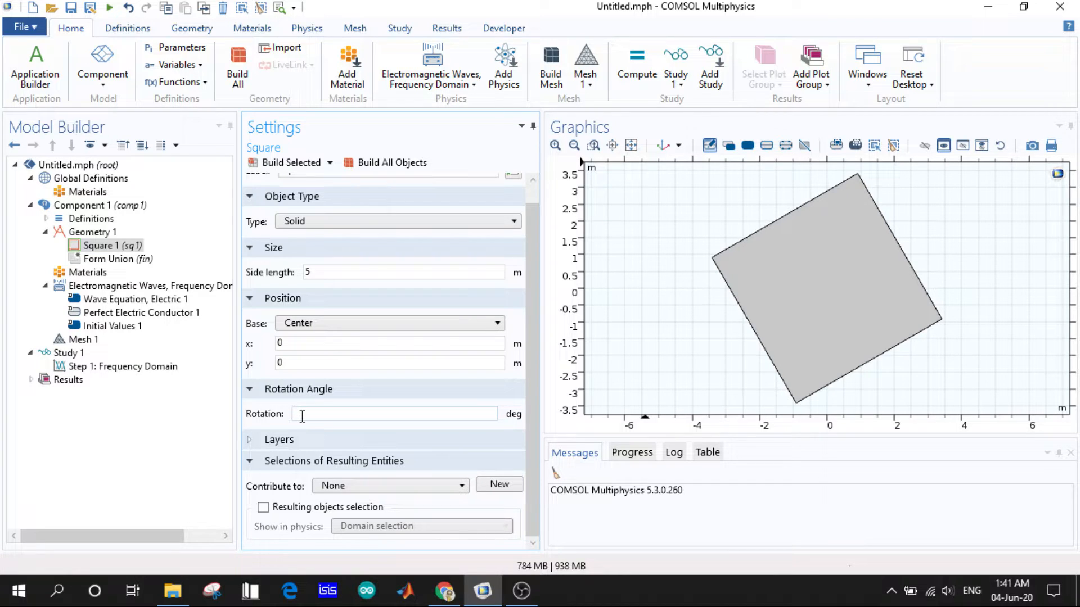
{"action": "type", "text": "45"}
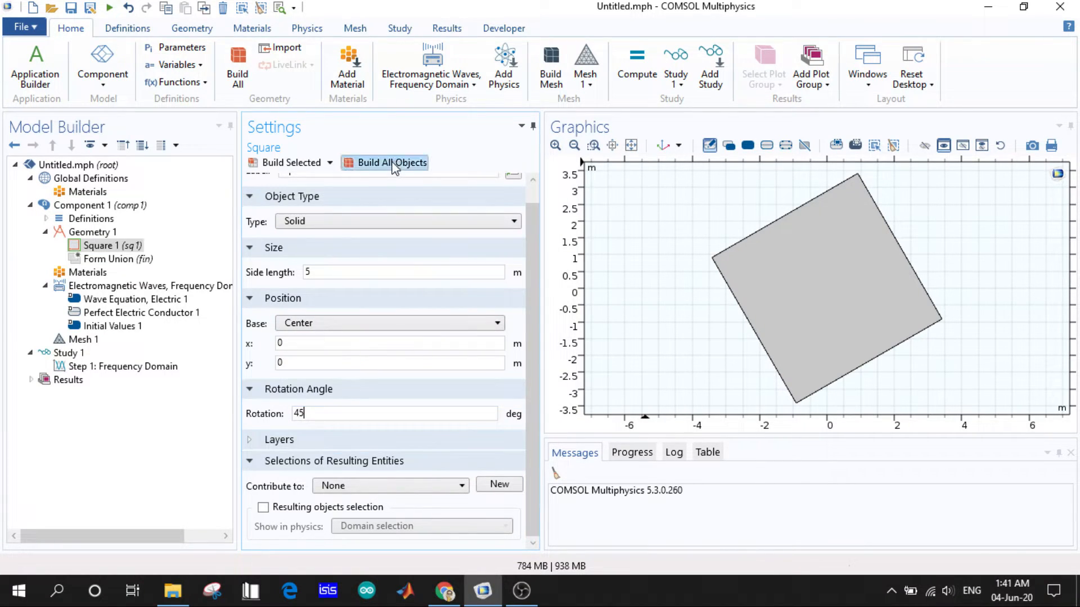
{"action": "left_click", "coordinate": [390, 162]}
{"action": "type", "text": "0"}
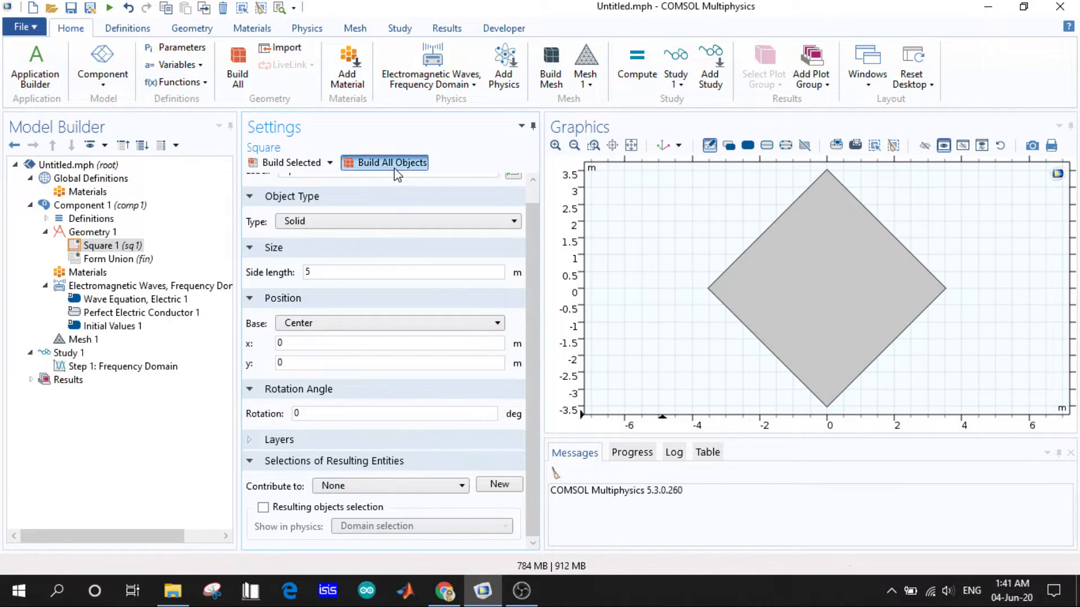
{"action": "left_click", "coordinate": [391, 162]}
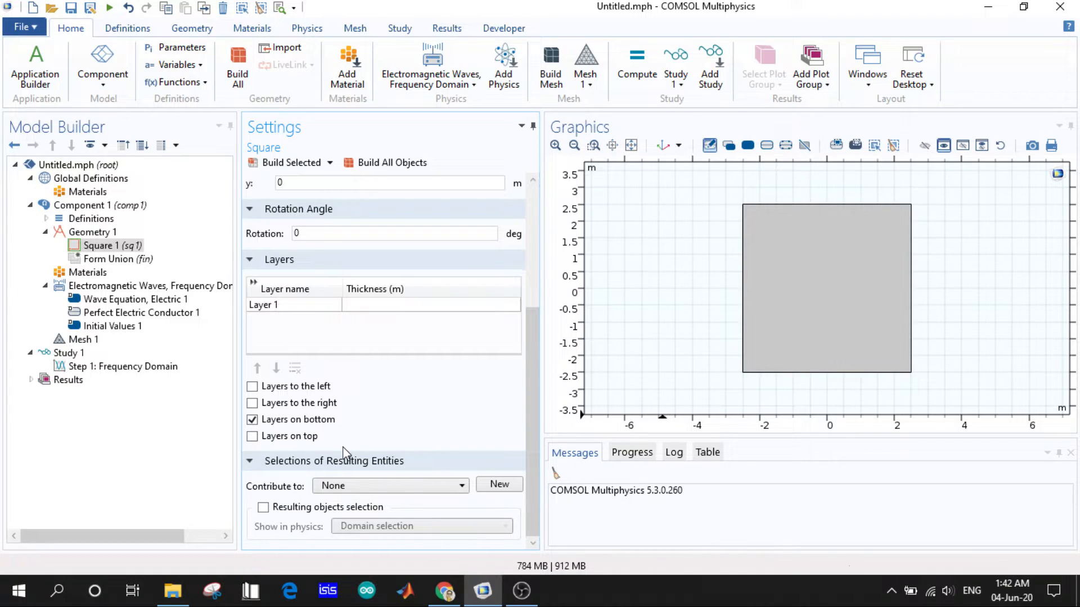
{"action": "mouse_move", "coordinate": [826, 236]}
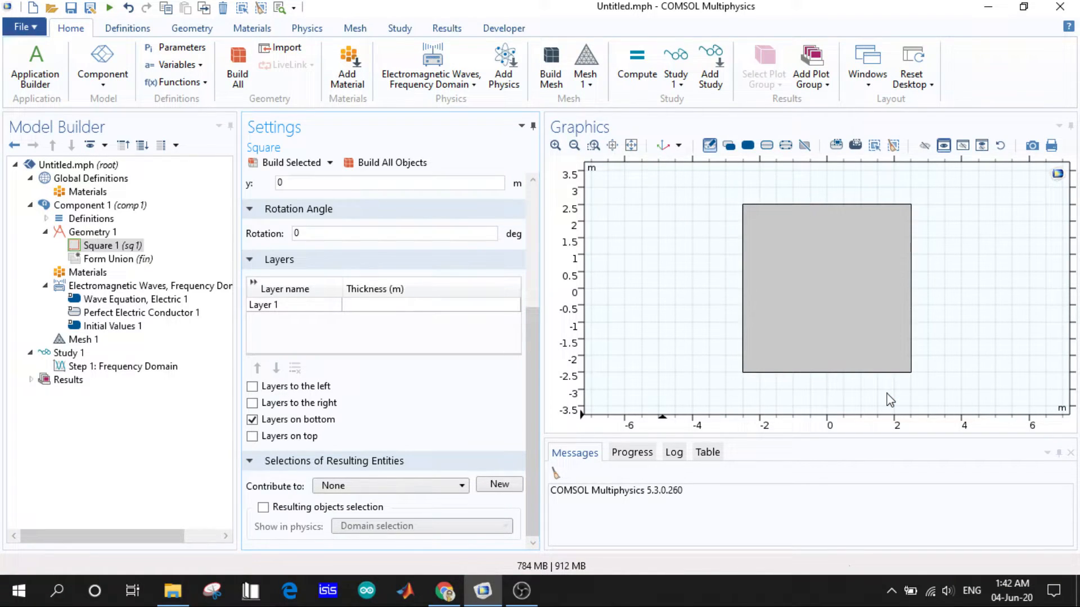
Step: Give the square a 2 m bottom layer and rebuild it
{"action": "left_click", "coordinate": [293, 304]}
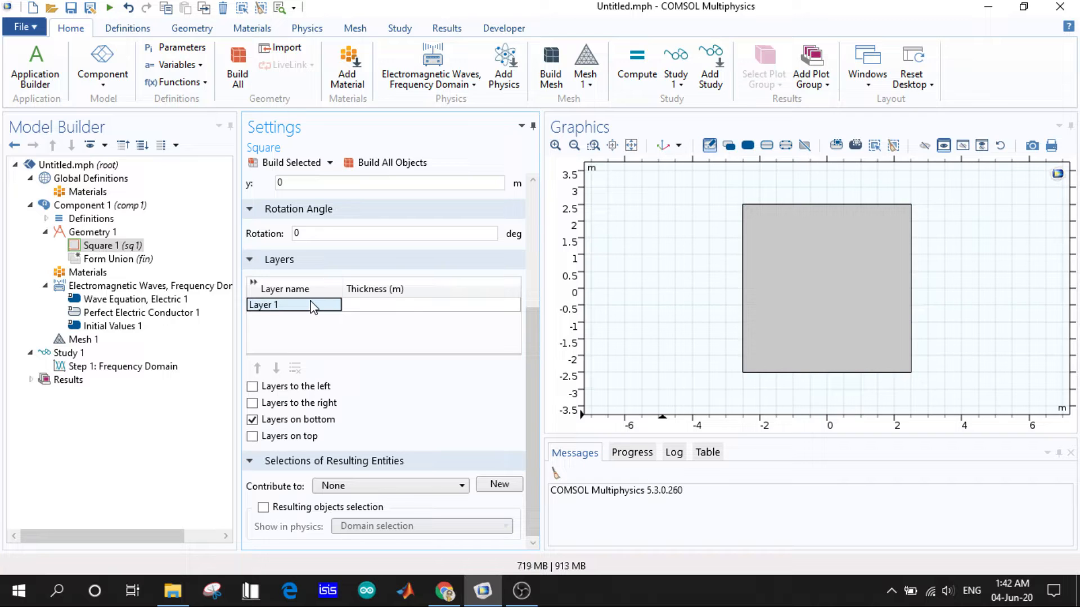
{"action": "left_click", "coordinate": [426, 304]}
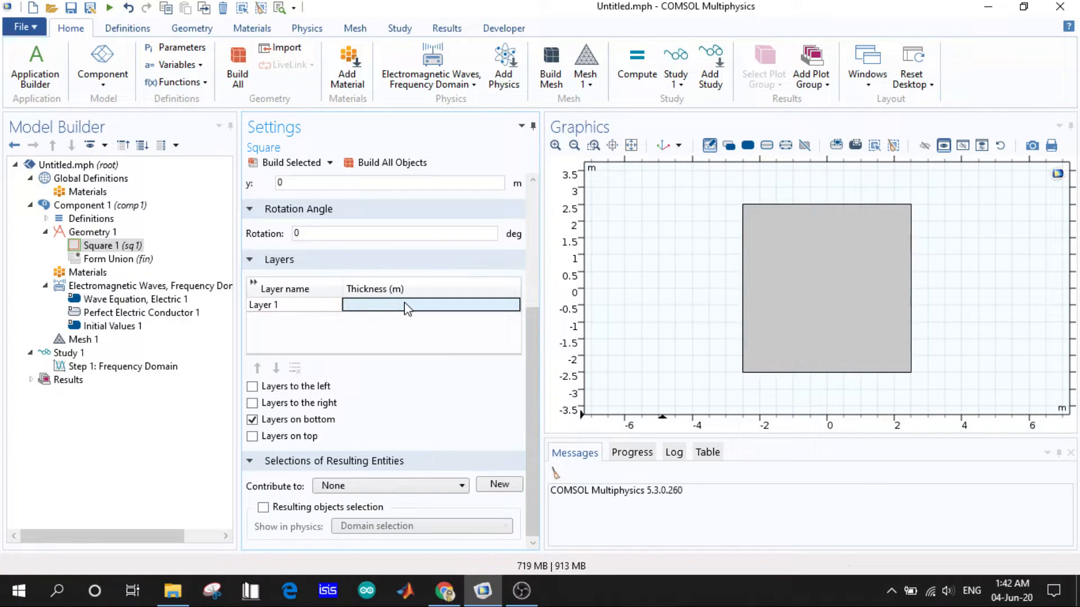
{"action": "type", "text": "2"}
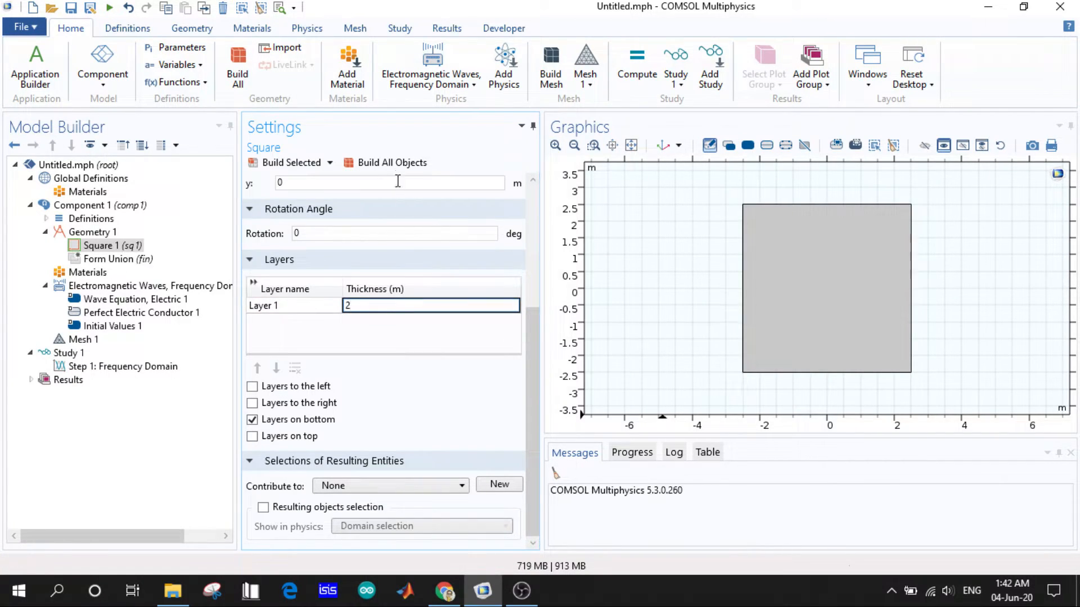
{"action": "left_click", "coordinate": [390, 163]}
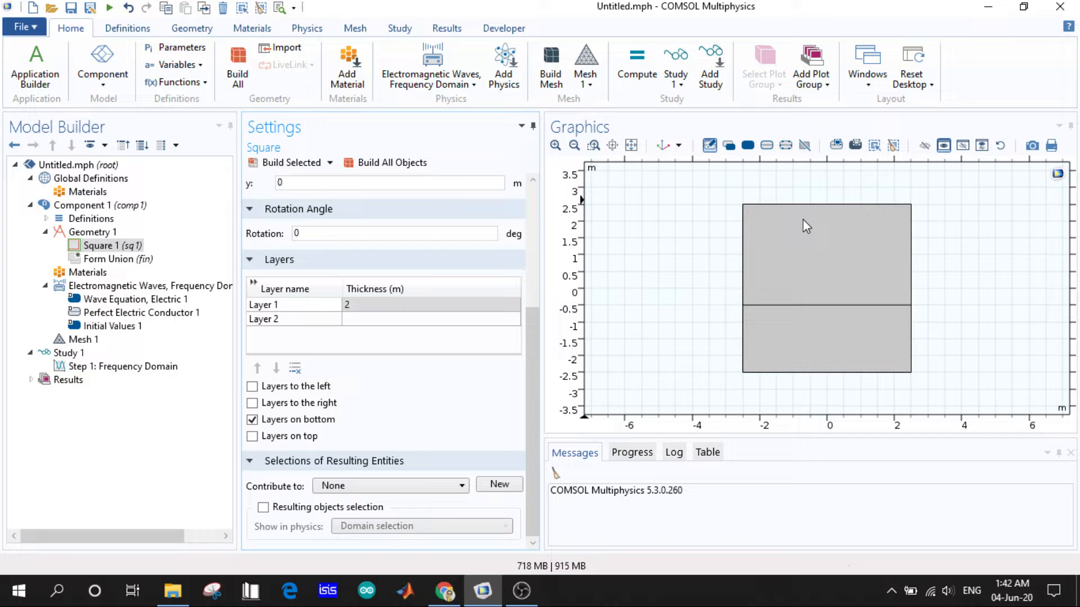
Step: Inspect the layer split, then delete Layer 1 from the layer table
{"action": "left_click", "coordinate": [805, 226]}
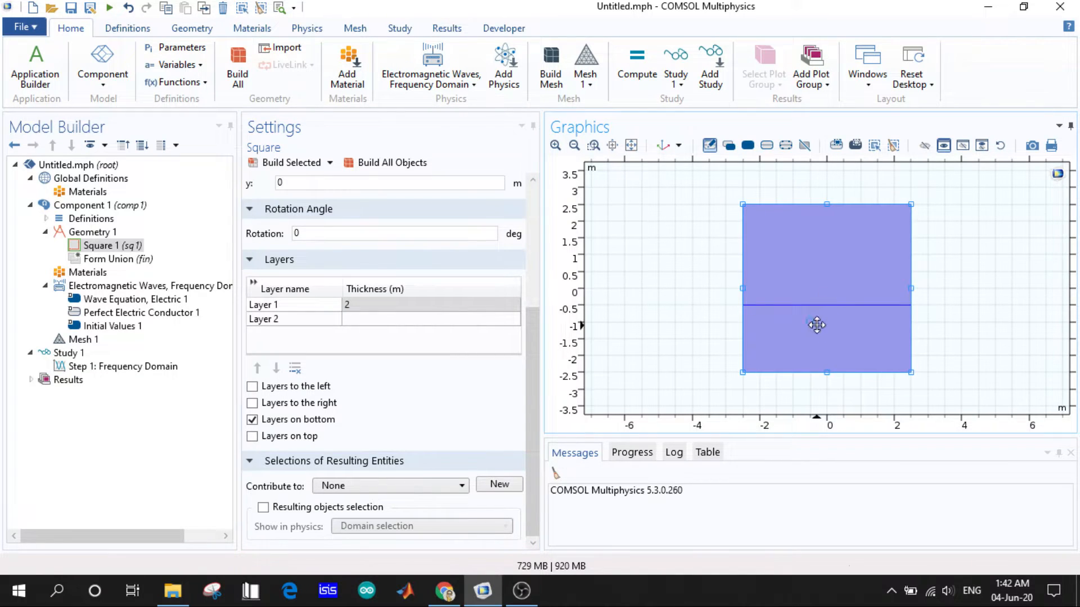
{"action": "left_click", "coordinate": [431, 304]}
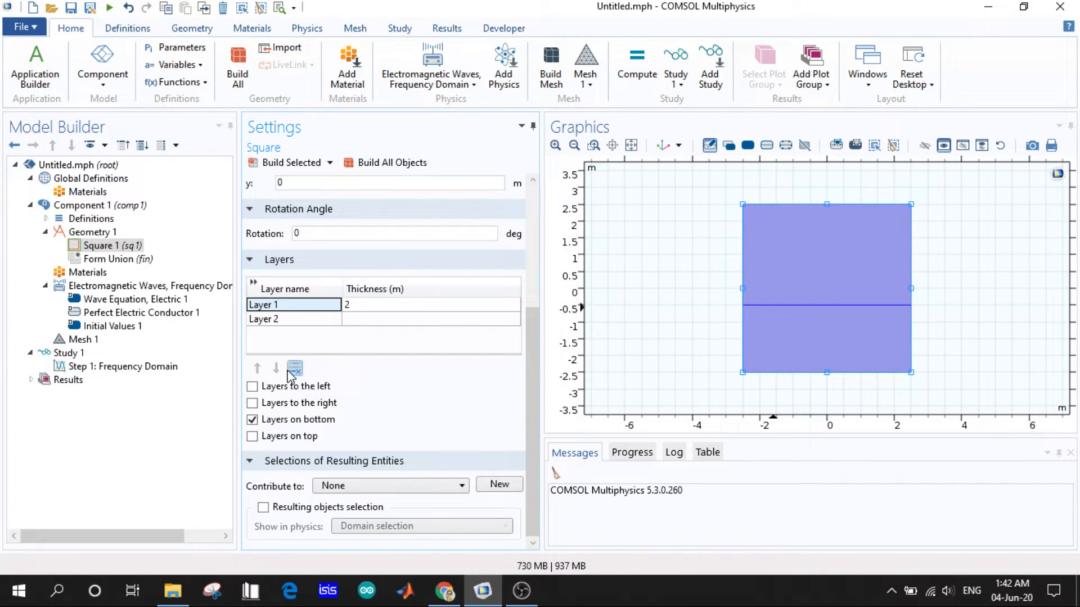
{"action": "left_click", "coordinate": [295, 368]}
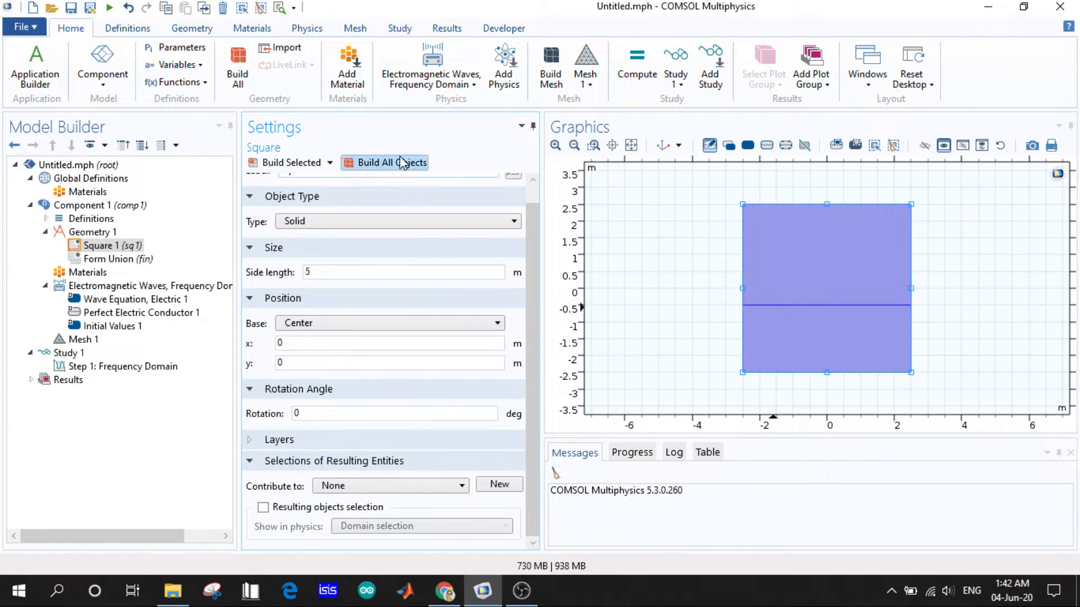
{"action": "left_click", "coordinate": [392, 163]}
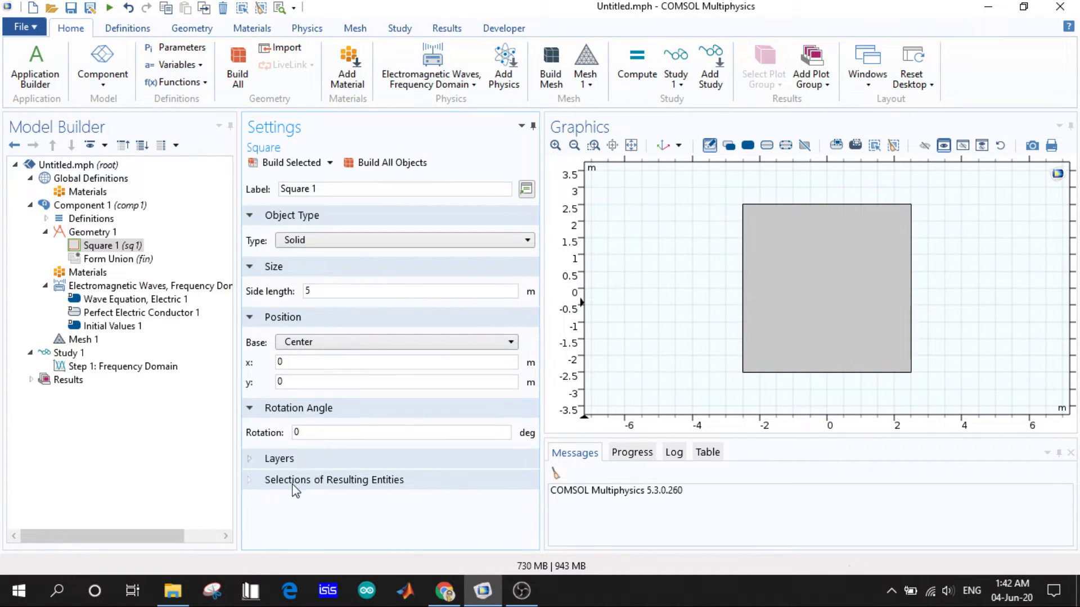
{"action": "left_click", "coordinate": [334, 479]}
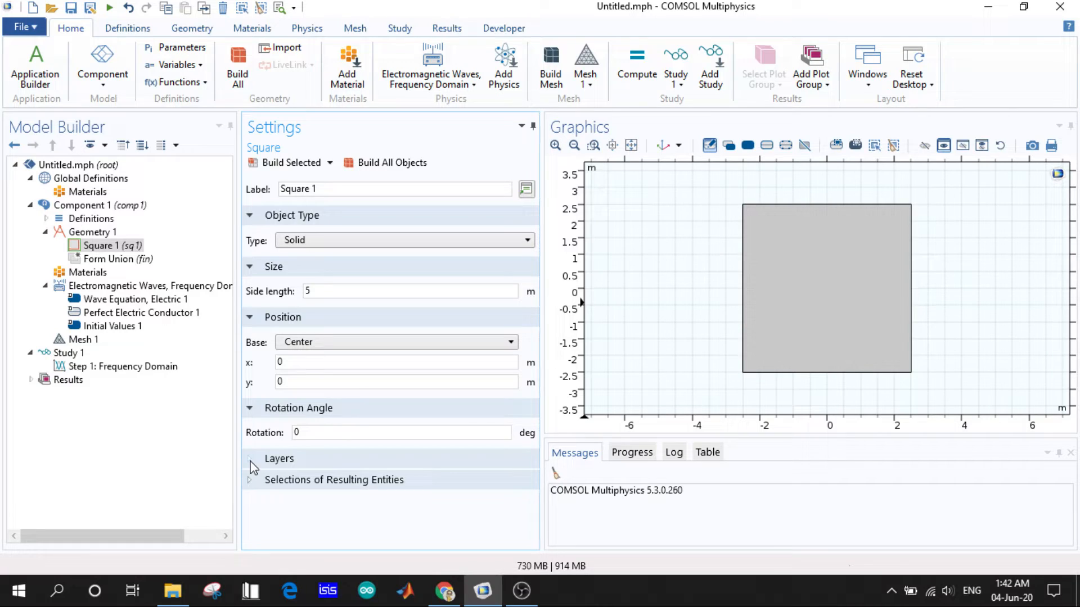
{"action": "left_click", "coordinate": [140, 312]}
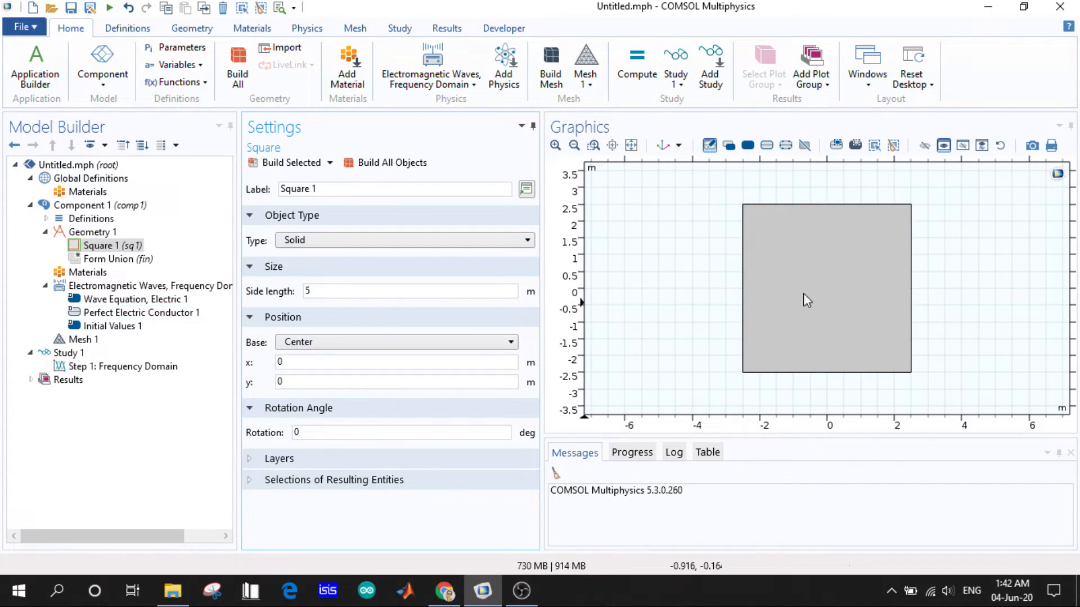
{"action": "left_click", "coordinate": [808, 300]}
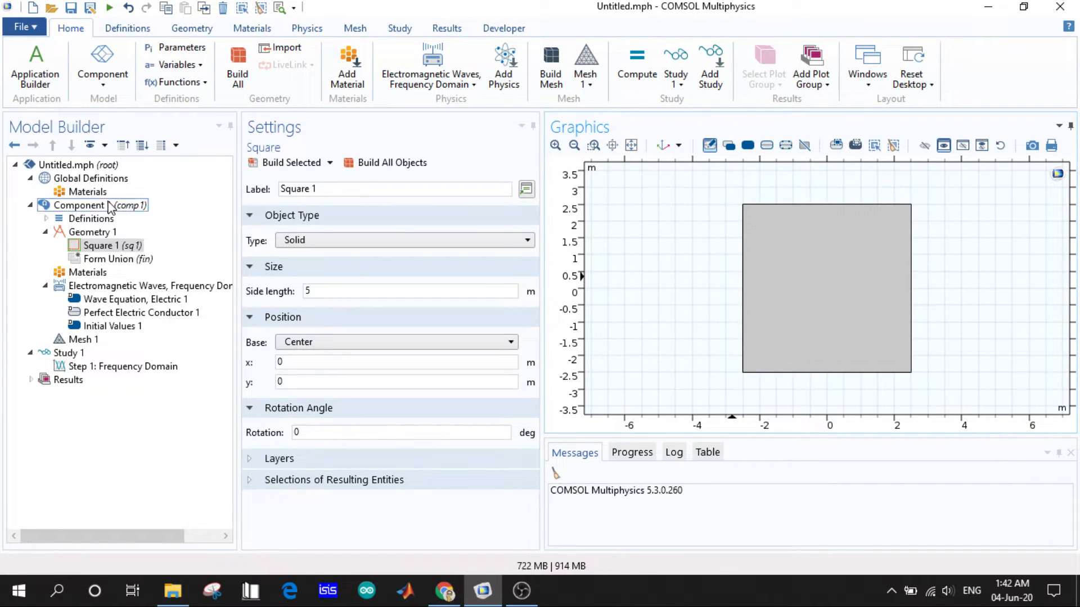
Step: Review the global and Component 1 Materials nodes and their add-material options
{"action": "left_click", "coordinate": [88, 191]}
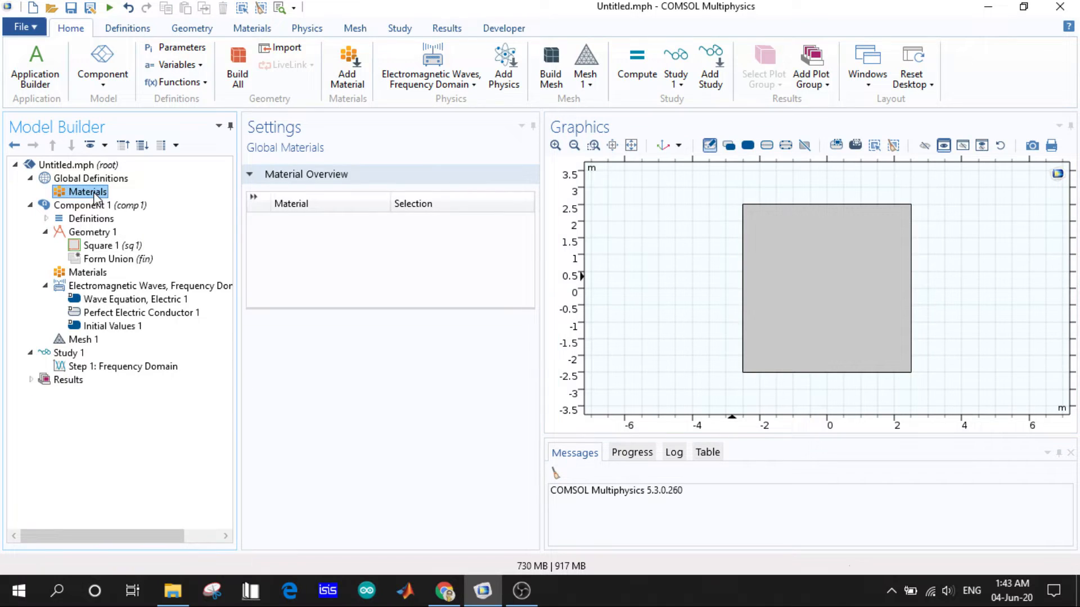
{"action": "left_click", "coordinate": [87, 272]}
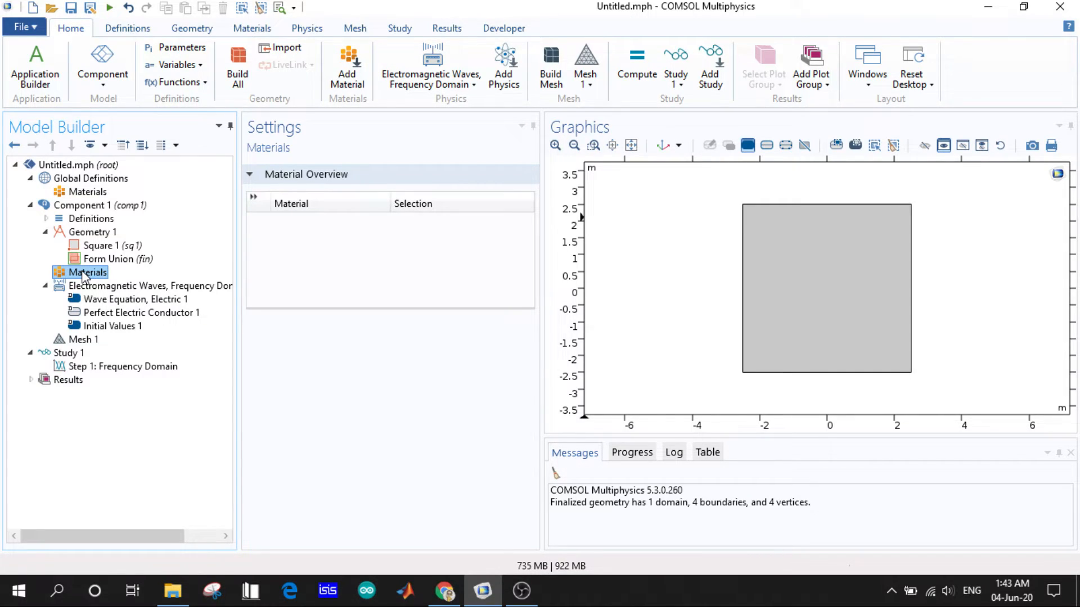
{"action": "right_click", "coordinate": [86, 272]}
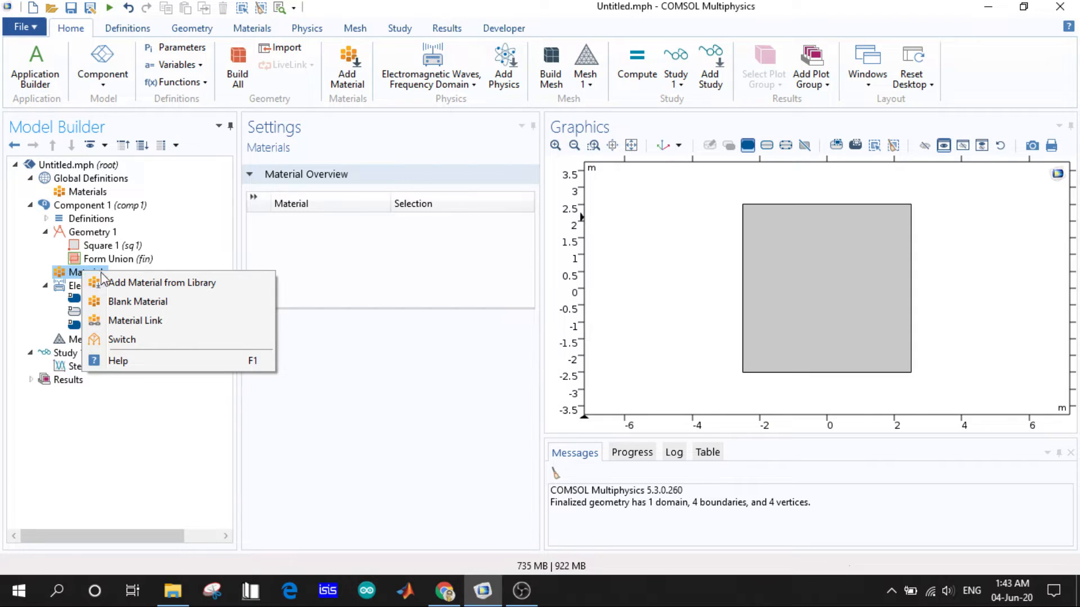
{"action": "mouse_move", "coordinate": [152, 344]}
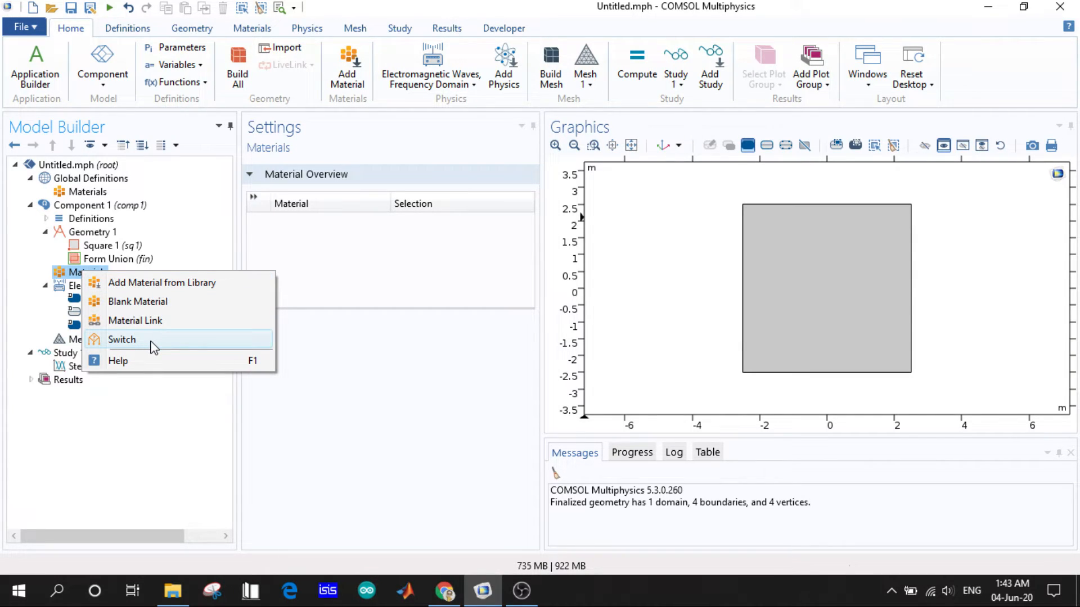
{"action": "mouse_move", "coordinate": [162, 282]}
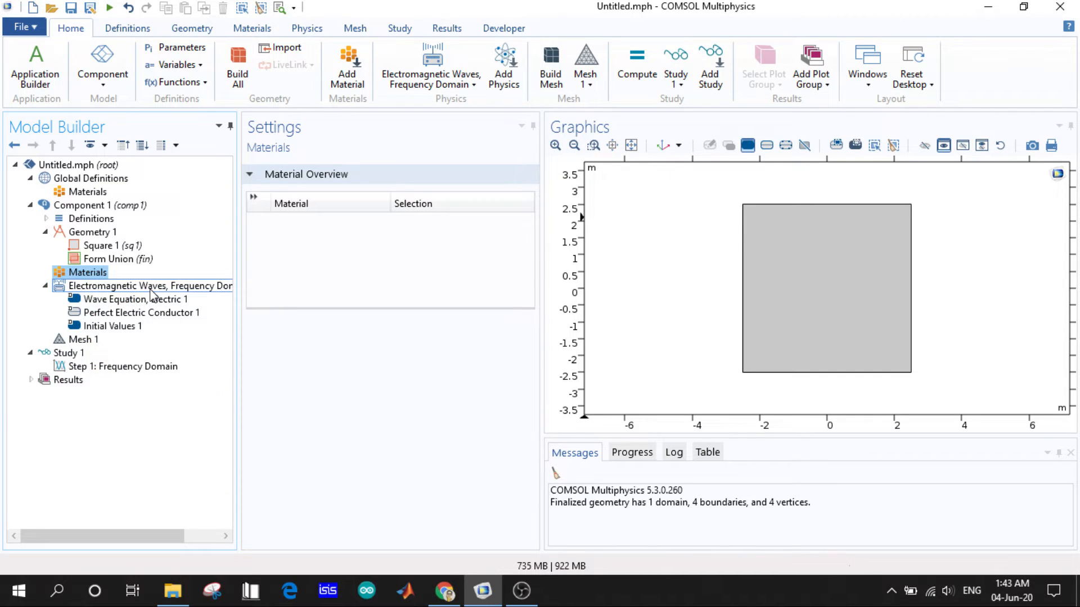
Step: Open the Add Material library window from the Home ribbon
{"action": "left_click", "coordinate": [347, 66]}
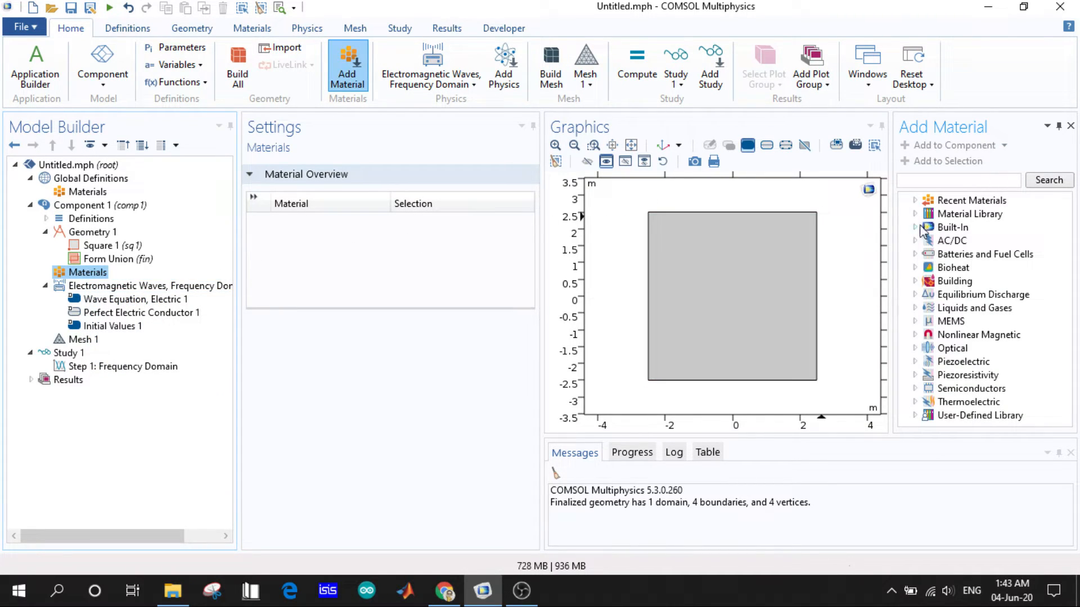
{"action": "mouse_move", "coordinate": [971, 334]}
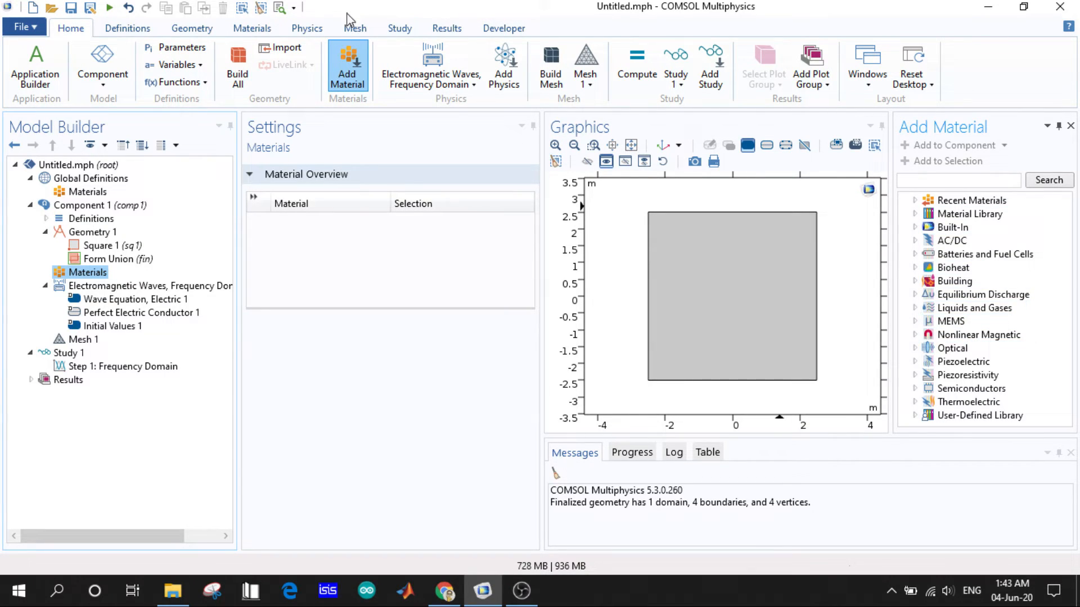
{"action": "mouse_move", "coordinate": [347, 65]}
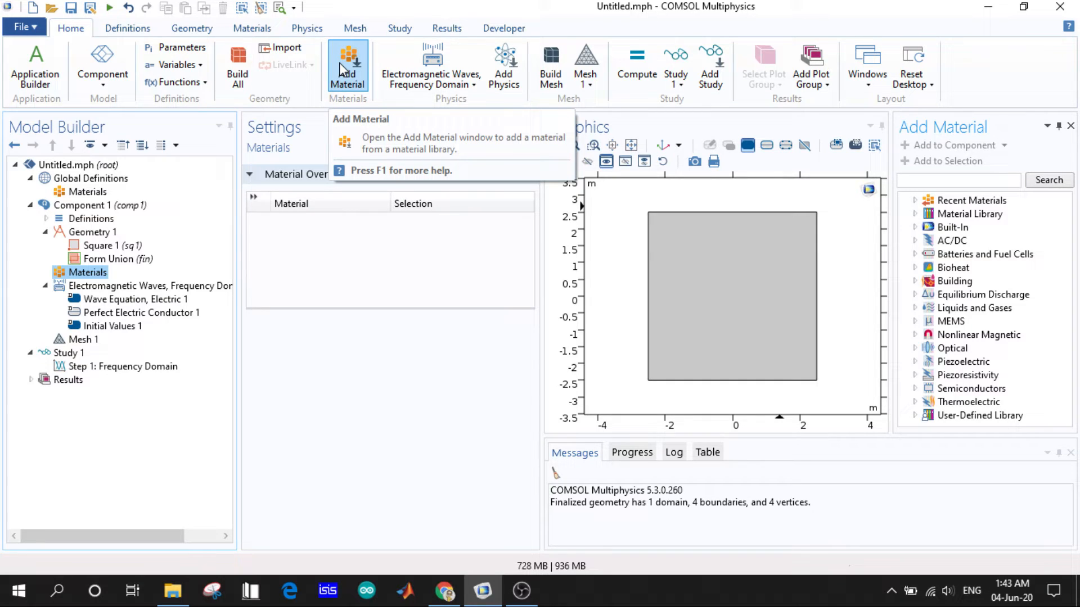
{"action": "mouse_move", "coordinate": [310, 129]}
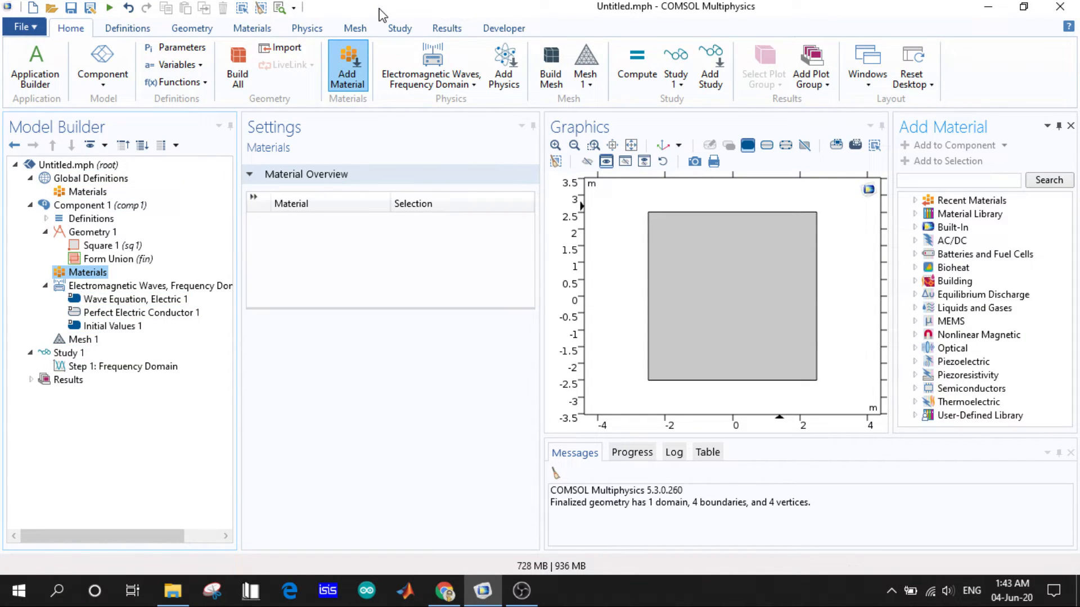
{"action": "mouse_move", "coordinate": [348, 66]}
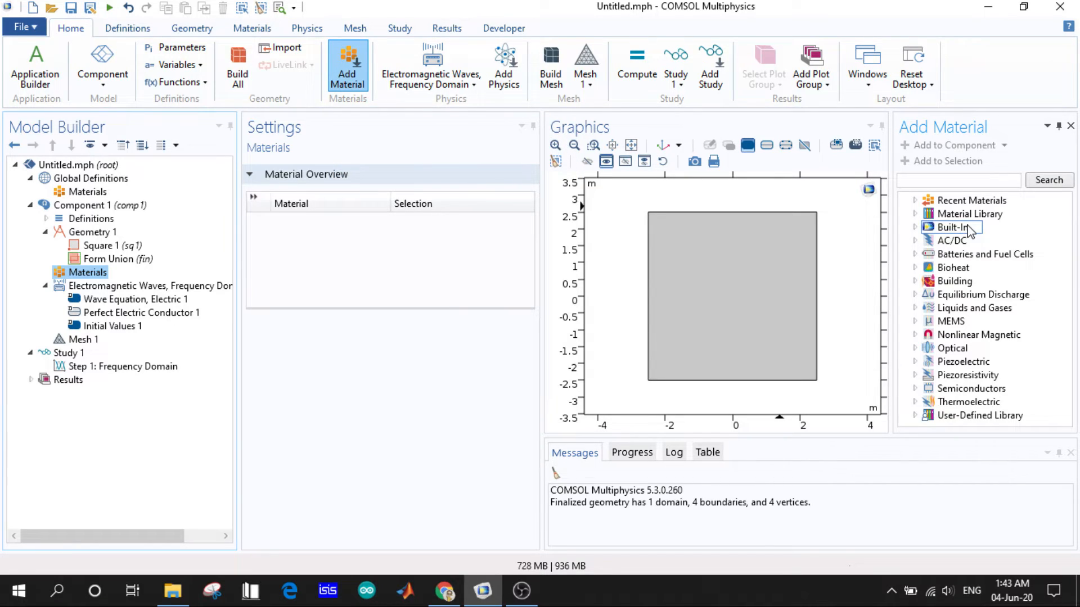
{"action": "mouse_move", "coordinate": [971, 200]}
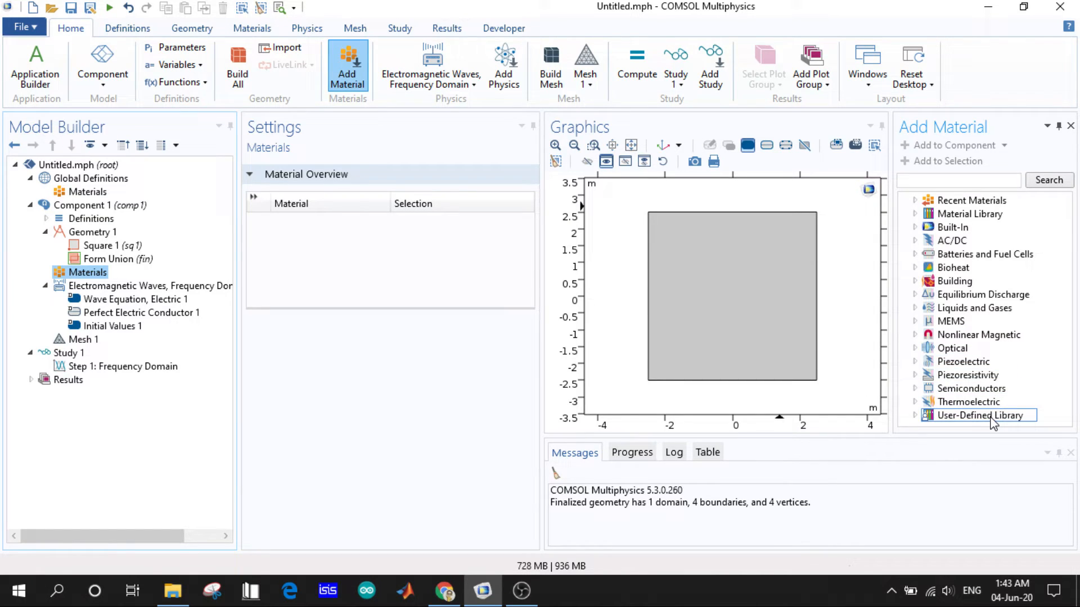
{"action": "mouse_move", "coordinate": [953, 267]}
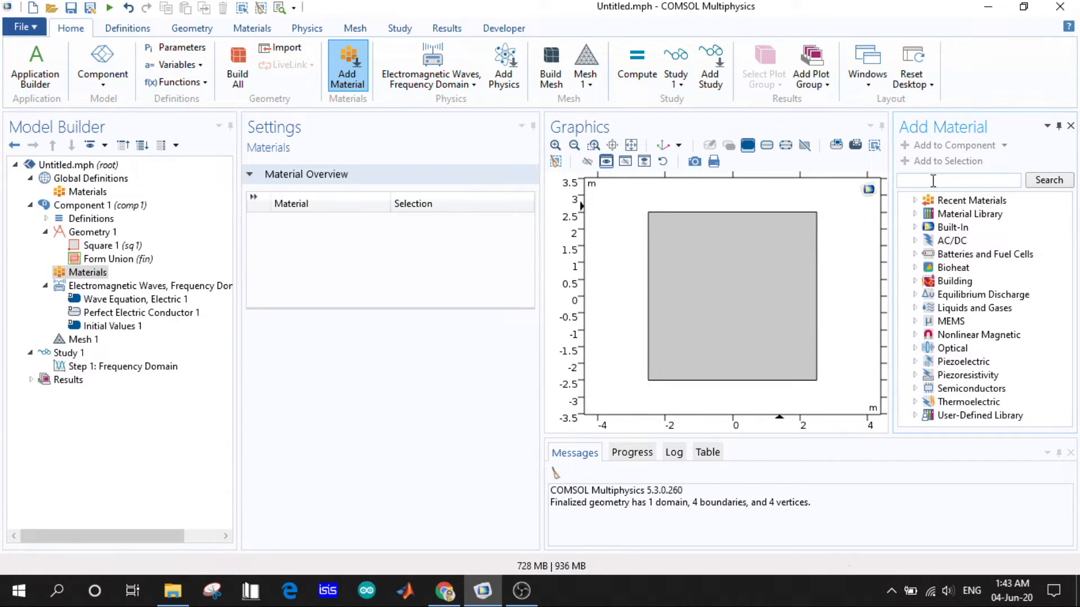
Step: Search the library for 'air' and add Built-In Air to the square's domain
{"action": "type", "text": "air"}
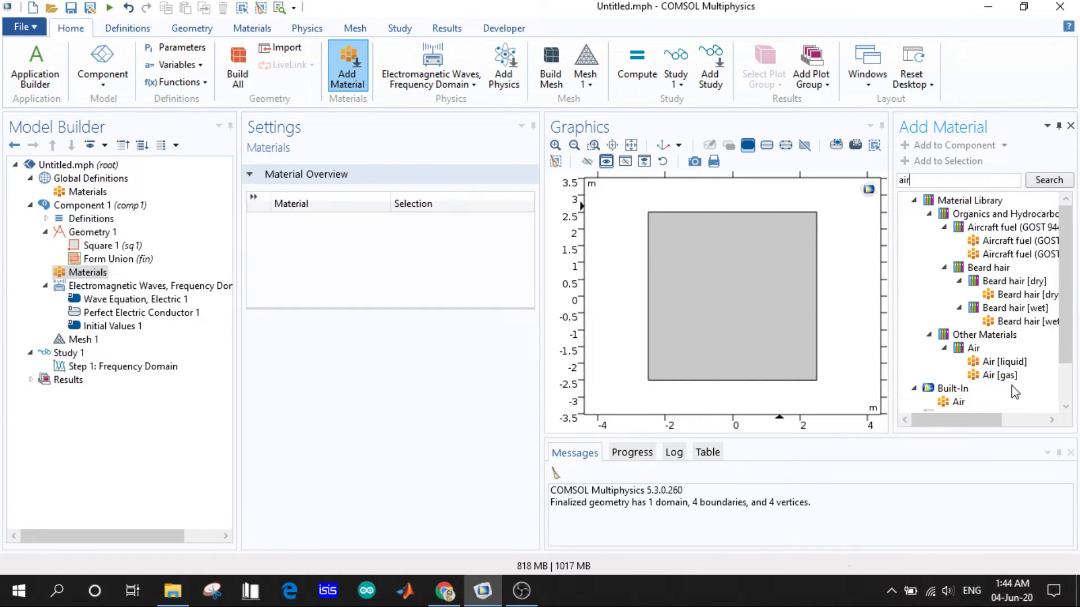
{"action": "scroll", "scroll_direction": "down", "scroll_amount": 3}
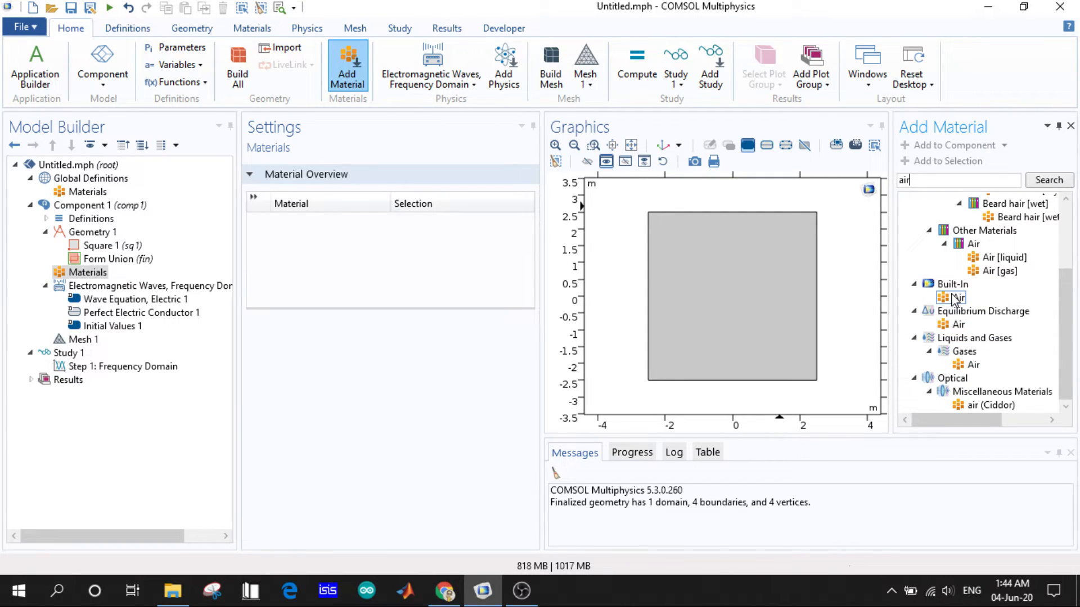
{"action": "double_click", "coordinate": [957, 297]}
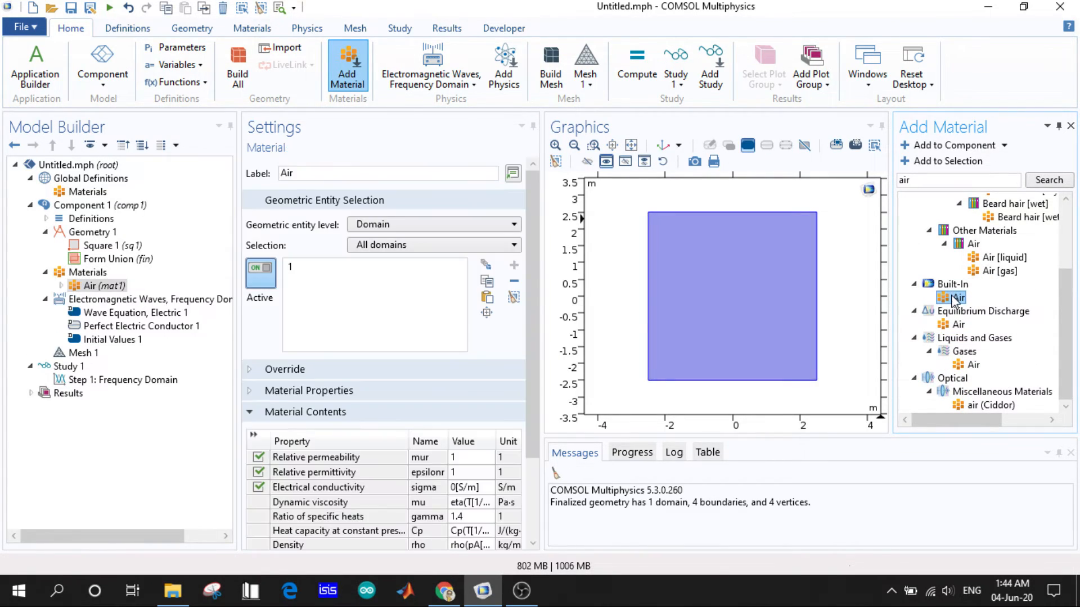
{"action": "mouse_move", "coordinate": [829, 300]}
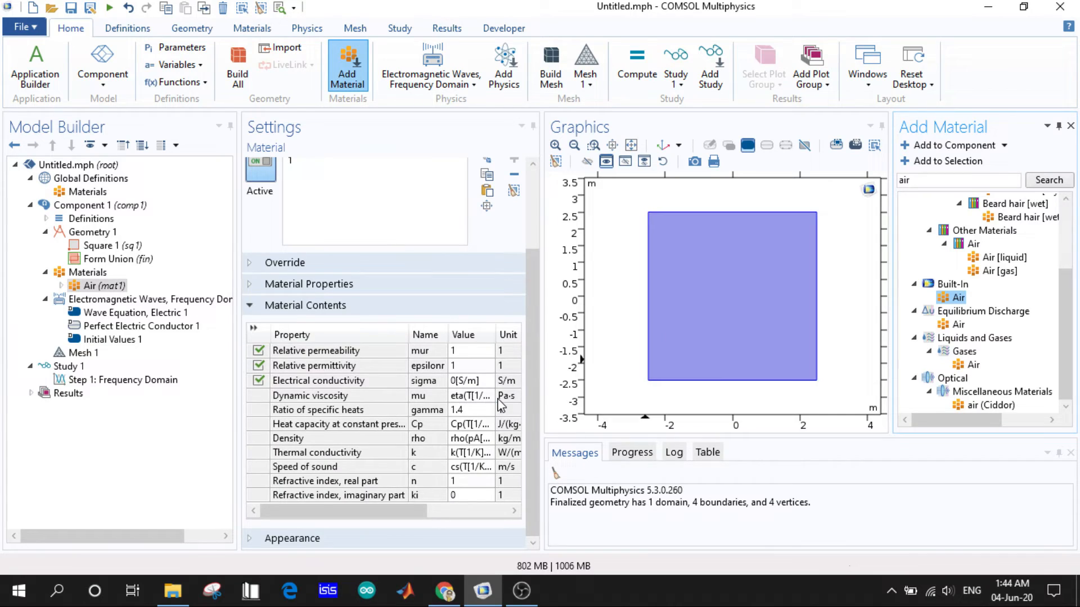
{"action": "mouse_move", "coordinate": [356, 358]}
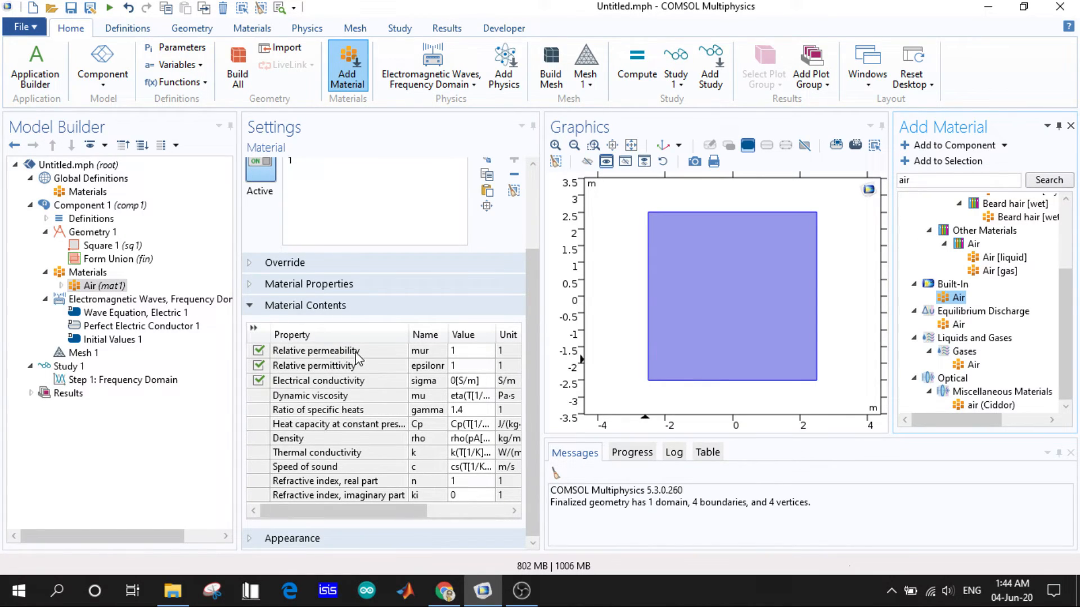
{"action": "mouse_move", "coordinate": [334, 381]}
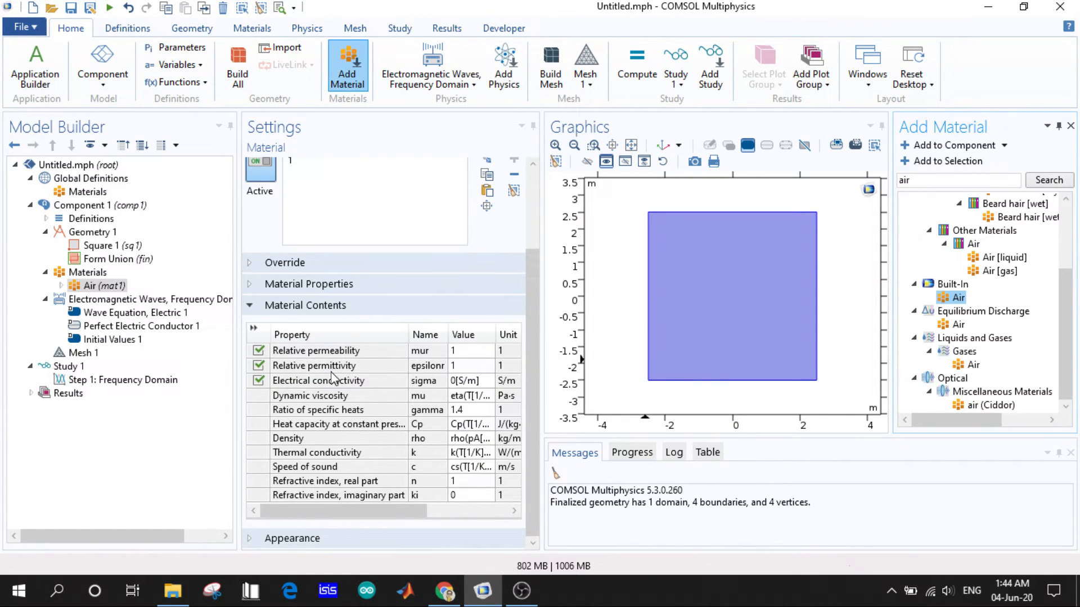
{"action": "mouse_move", "coordinate": [386, 387]}
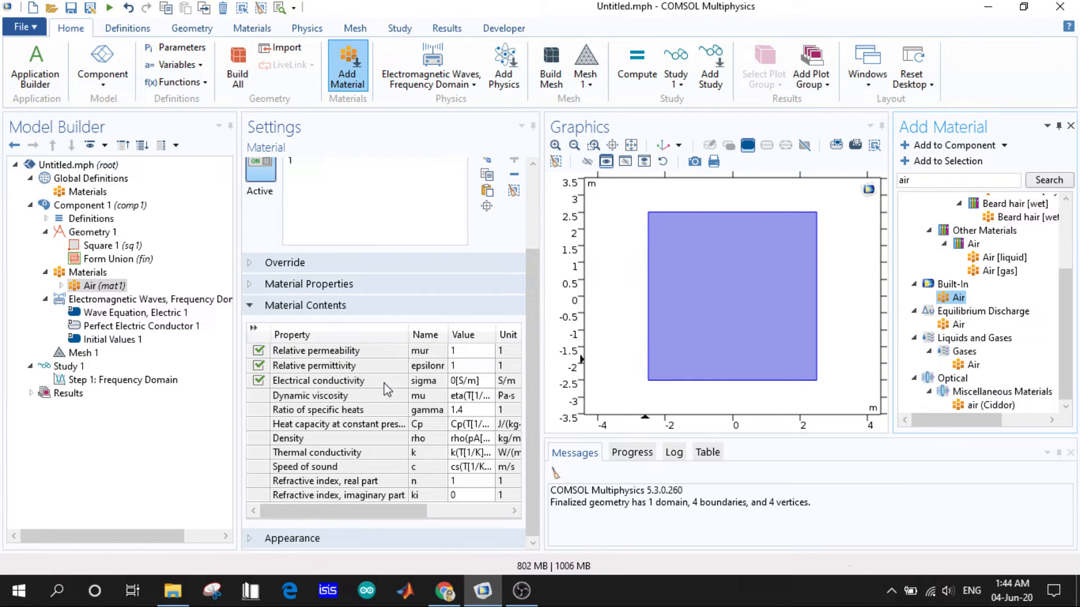
{"action": "mouse_move", "coordinate": [484, 355]}
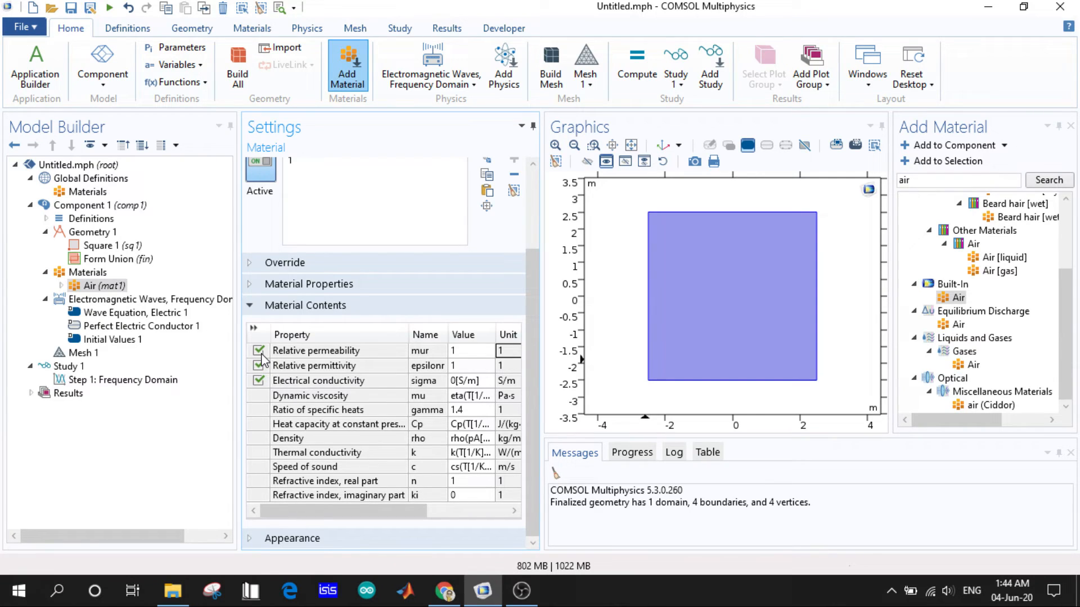
{"action": "mouse_move", "coordinate": [265, 380]}
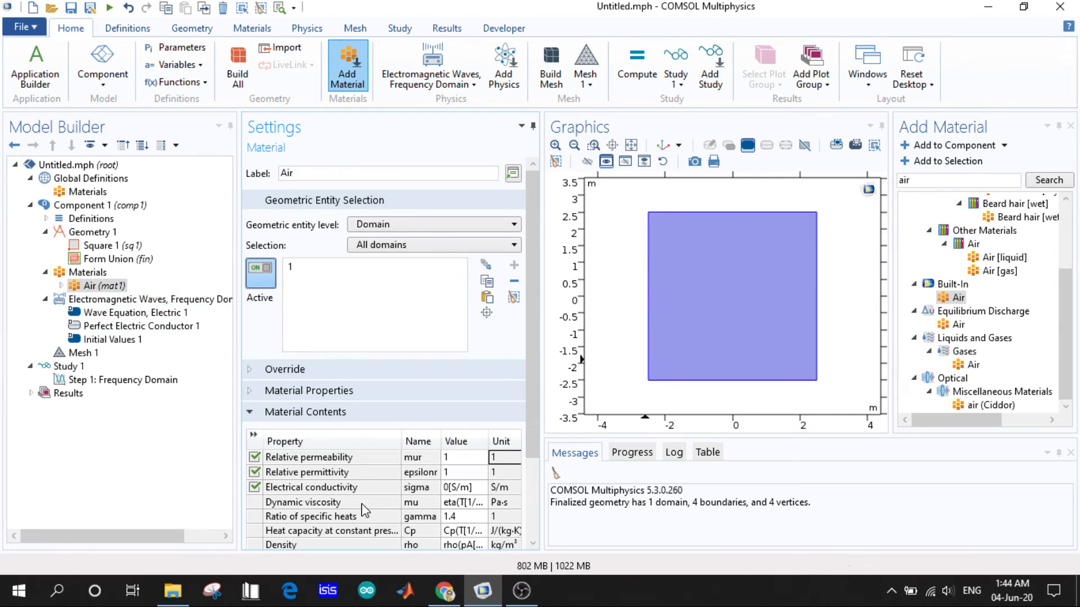
{"action": "mouse_move", "coordinate": [403, 341]}
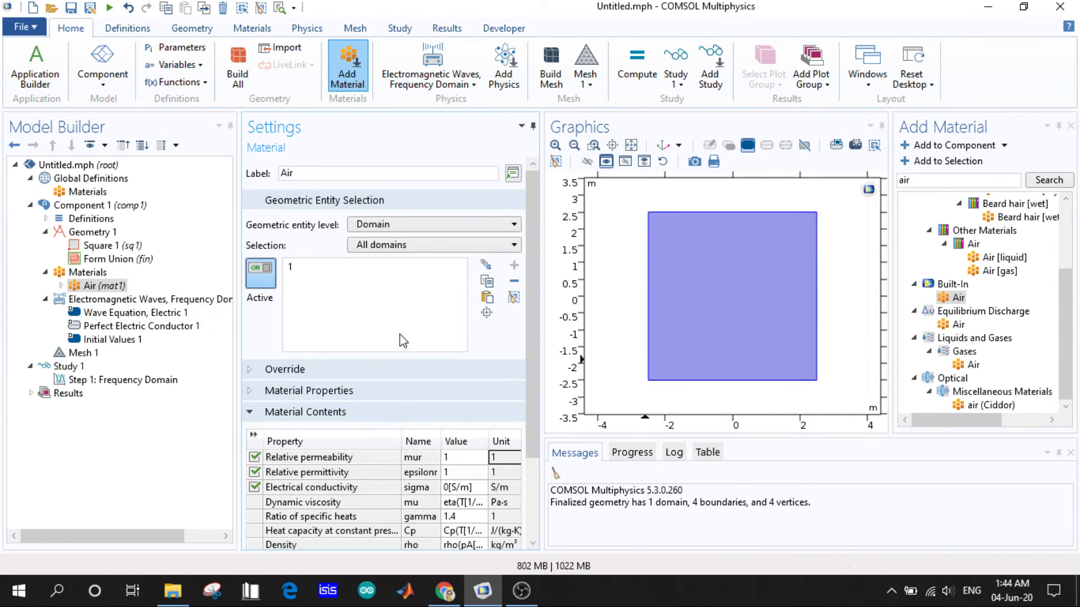
{"action": "mouse_move", "coordinate": [293, 283]}
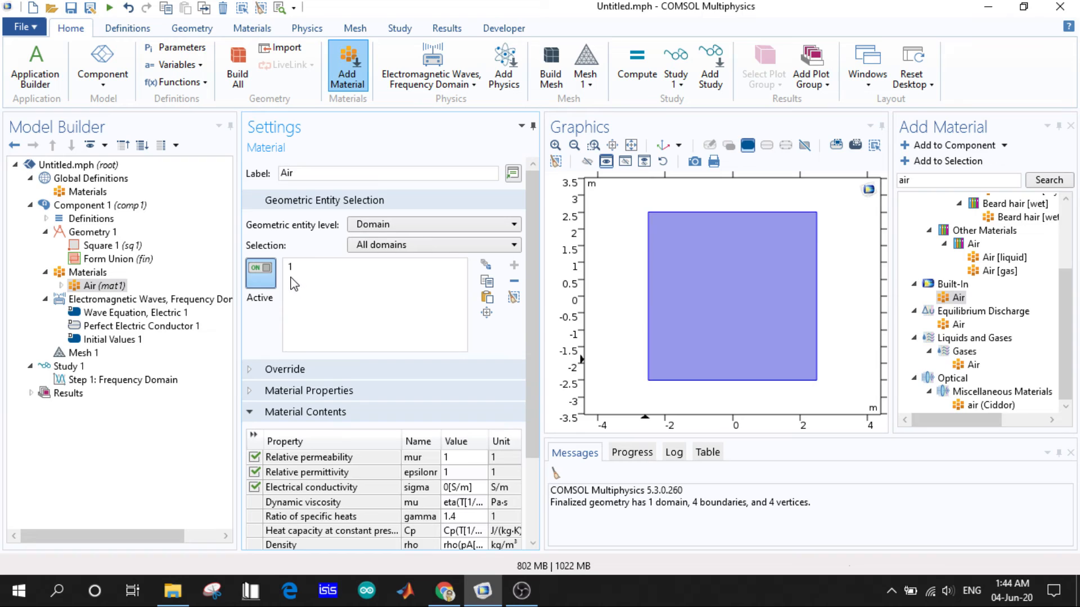
{"action": "mouse_move", "coordinate": [341, 297]}
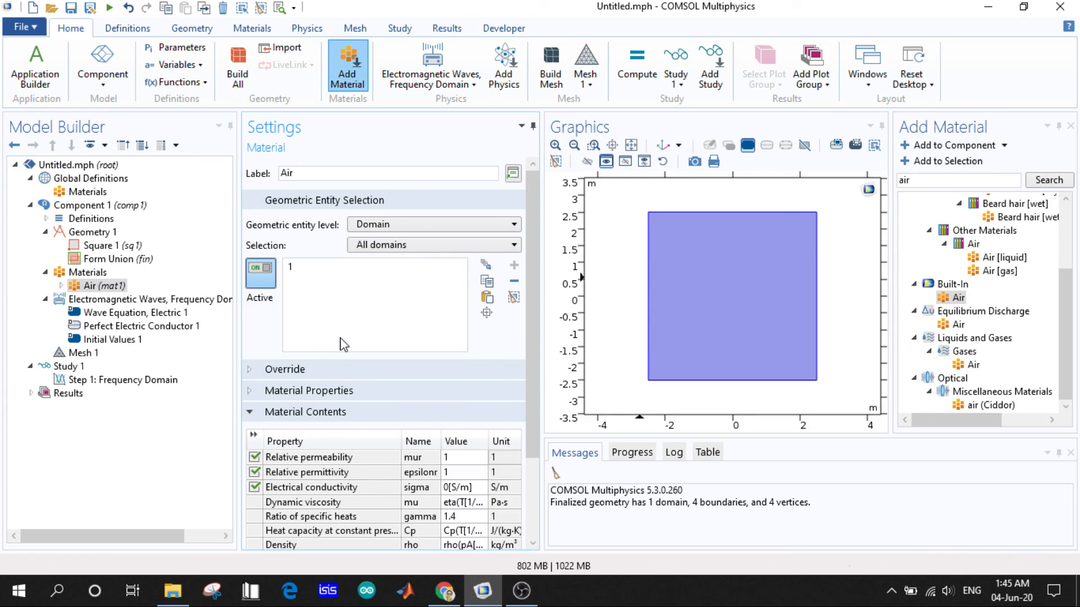
{"action": "mouse_move", "coordinate": [396, 457]}
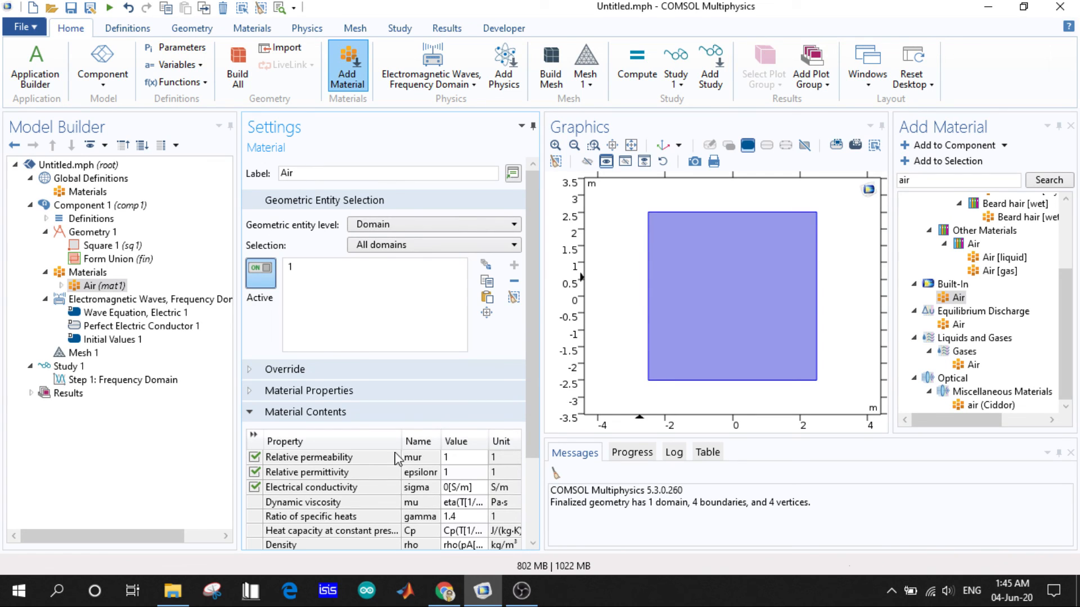